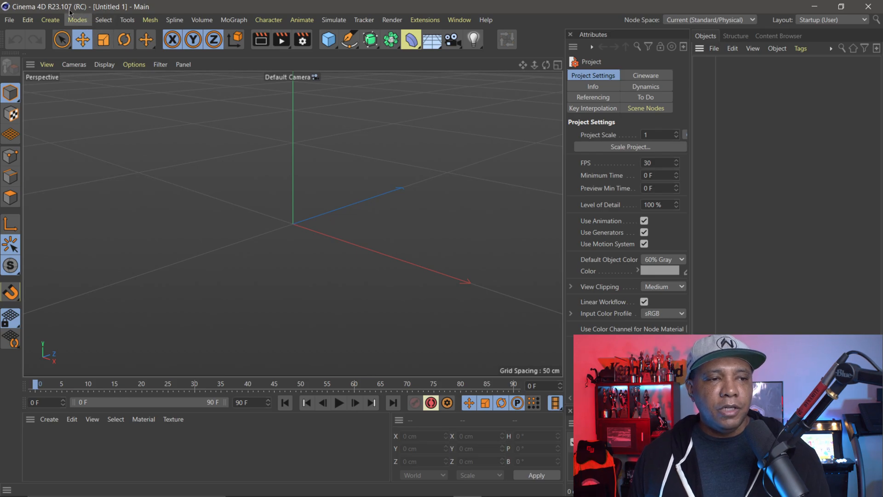
Step: Switch to the Startup layout and browse the Motion Capture - 60fps preset clips
left_click(830, 20)
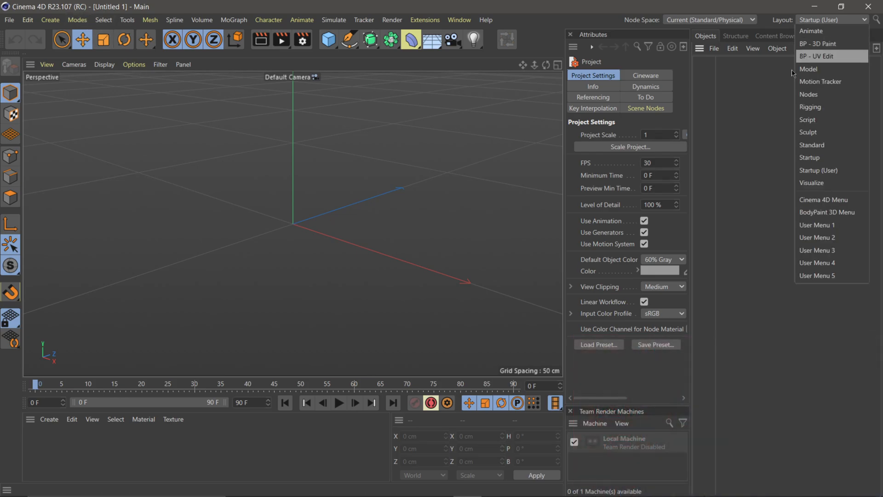
left_click(810, 158)
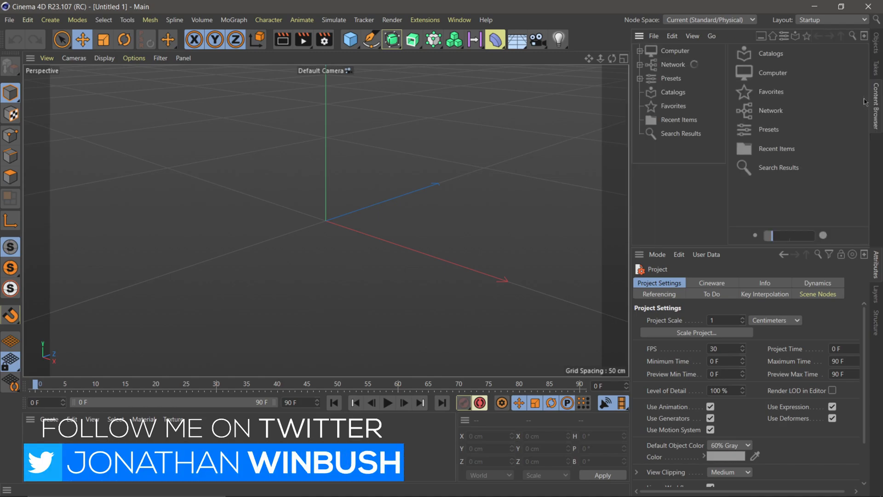
left_click(671, 77)
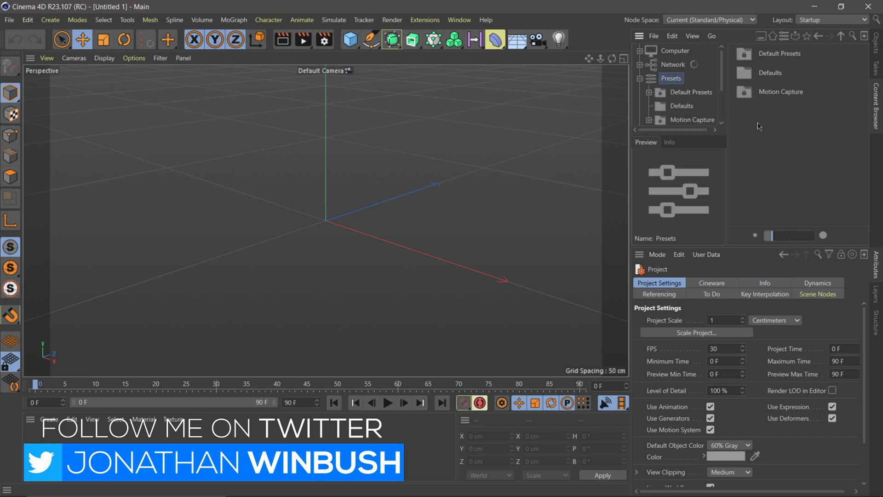
mouse_move(771, 98)
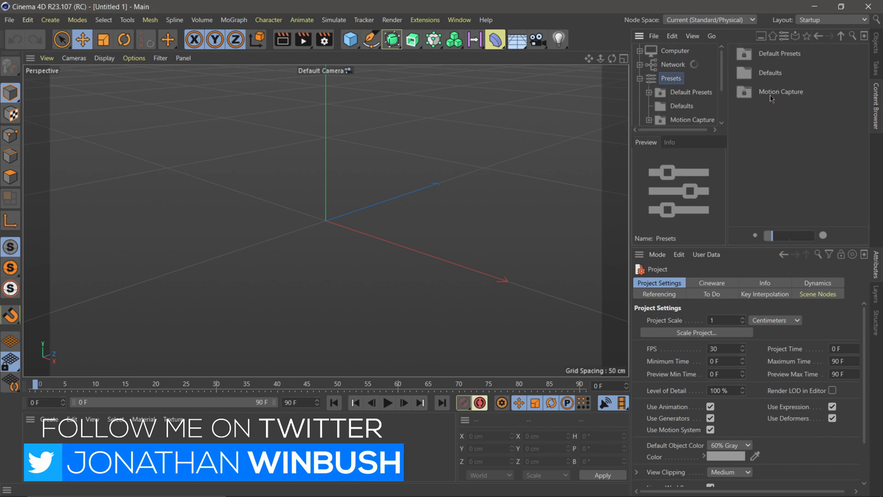
left_click(693, 119)
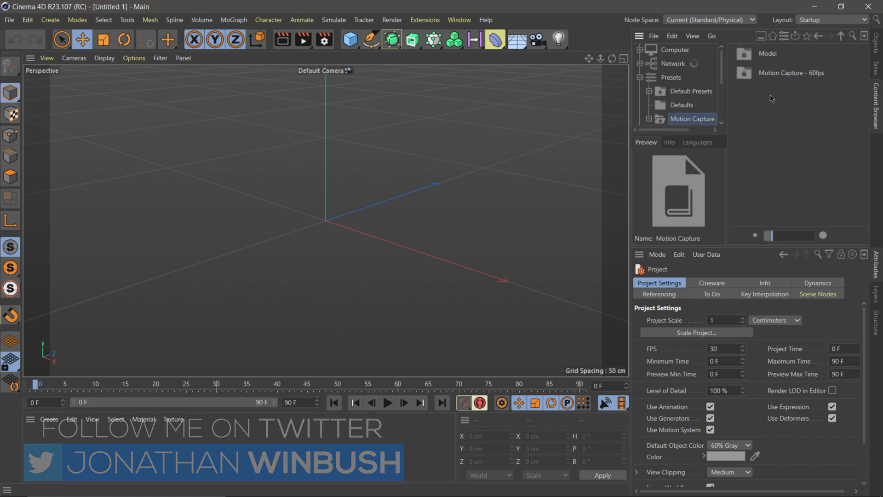
left_click(795, 73)
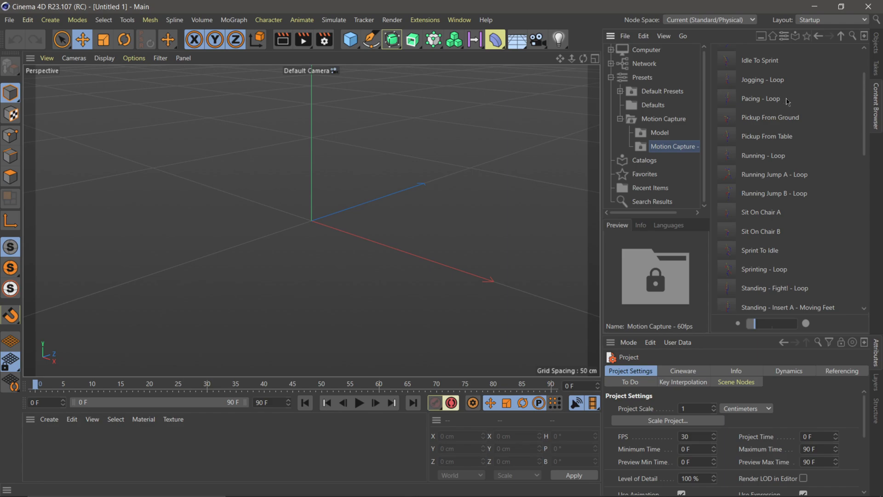
mouse_move(766, 226)
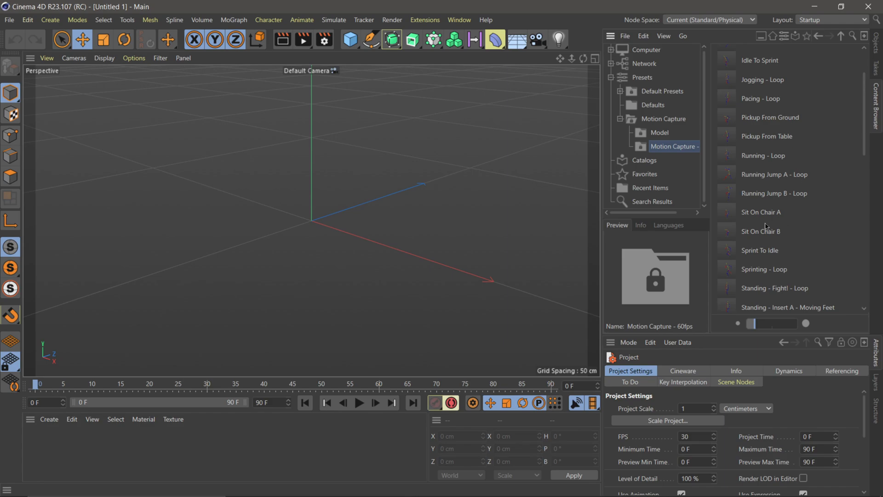
mouse_move(765, 253)
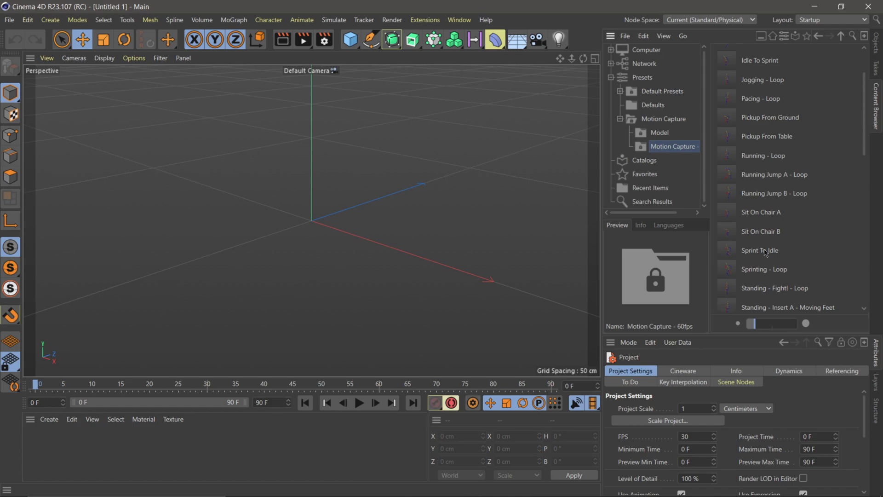
scroll("up", 3)
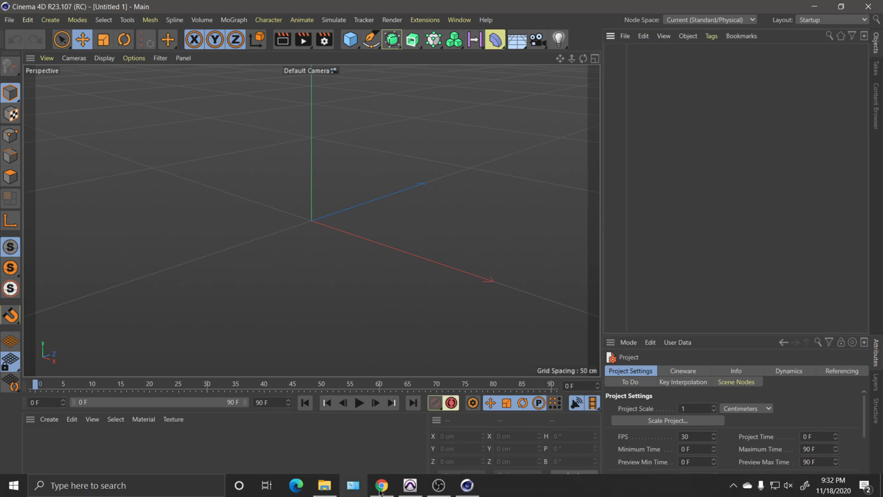
Step: Scroll through the free Spartan Tanaka Halo 5 model page on RenderHub in Chrome
left_click(382, 485)
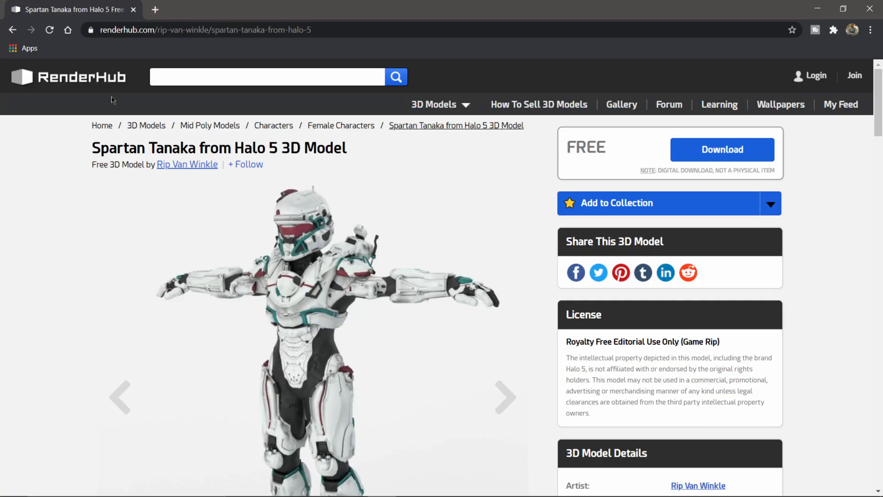
mouse_move(339, 222)
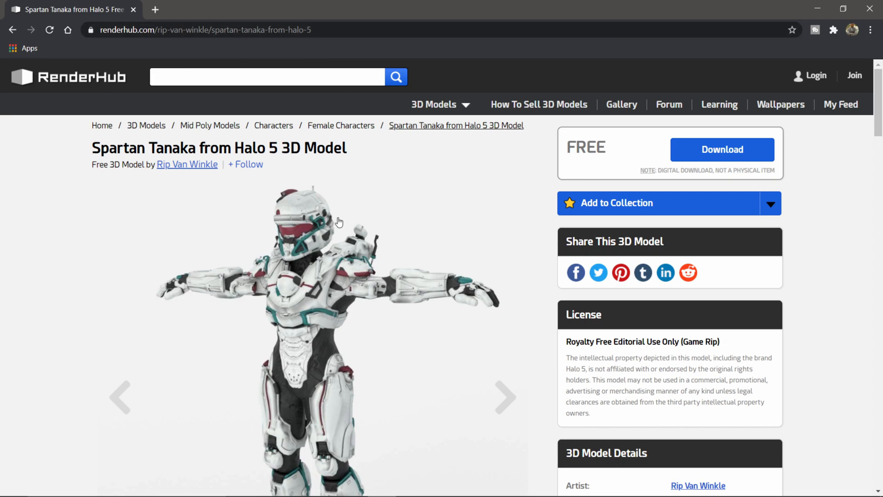
scroll("down", 3)
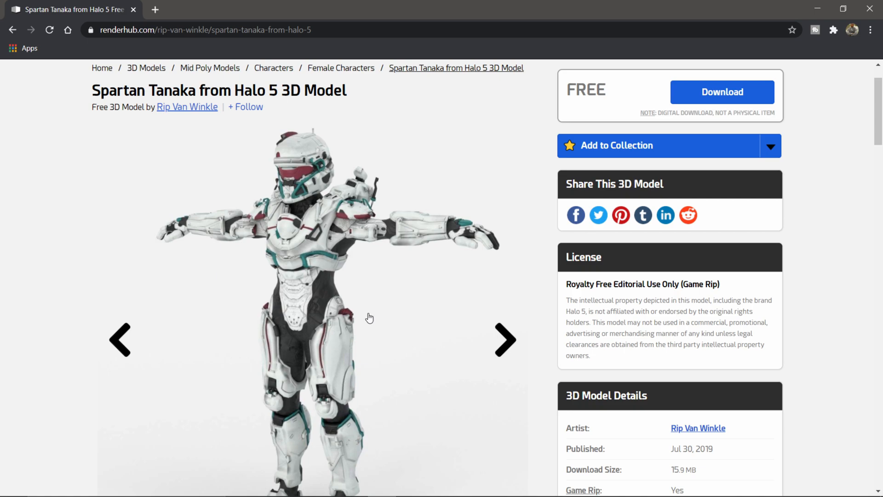
mouse_move(607, 167)
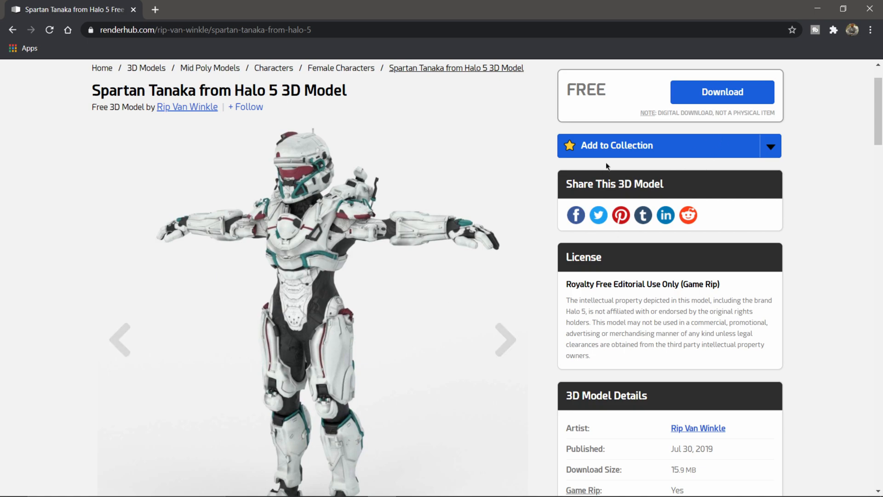
scroll("up", 3)
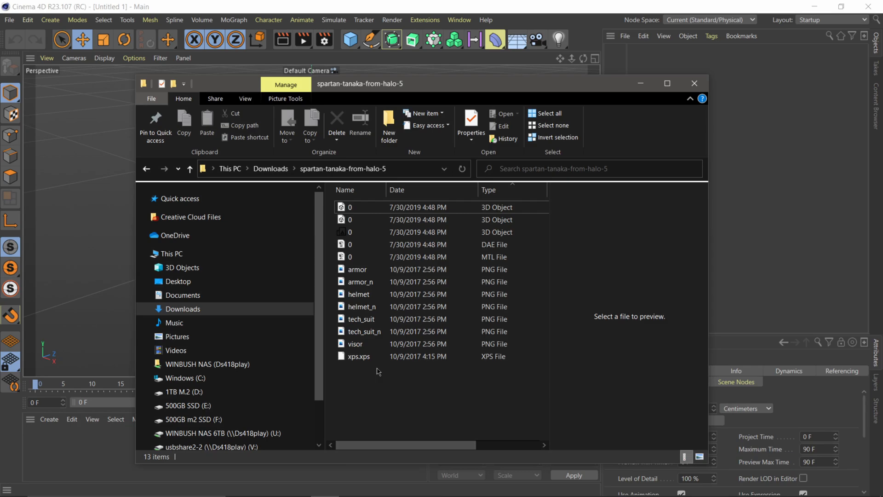
Step: Open the first '0' 3D object file from the spartan-tanaka-from-halo-5 download folder
left_click(372, 220)
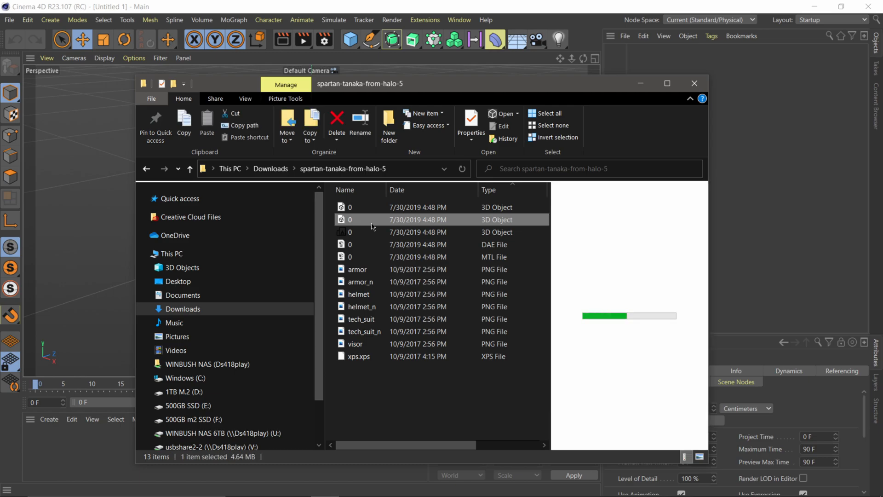
left_click(350, 206)
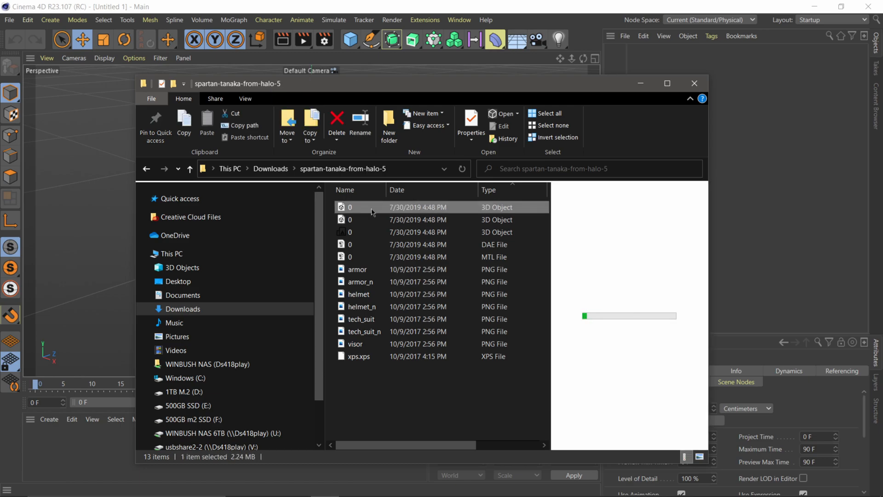
double_click(350, 207)
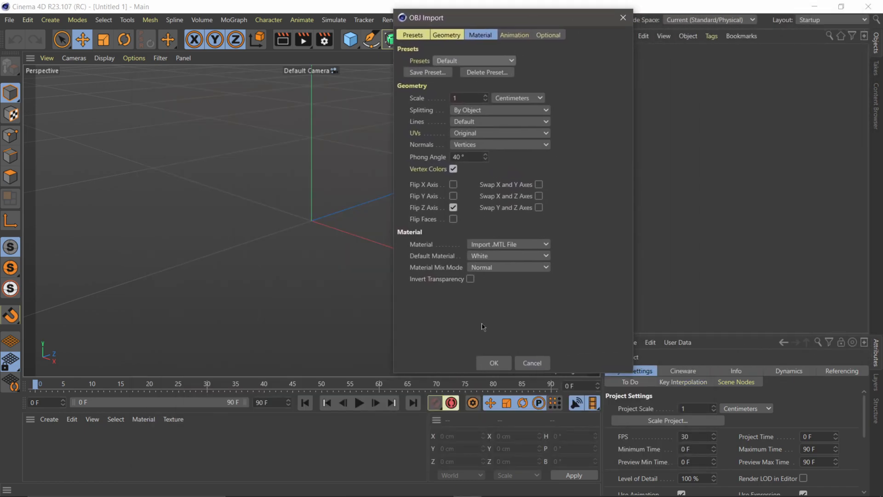
Step: Accept the default OBJ Import settings to bring in 0.obj with its materials
left_click(492, 363)
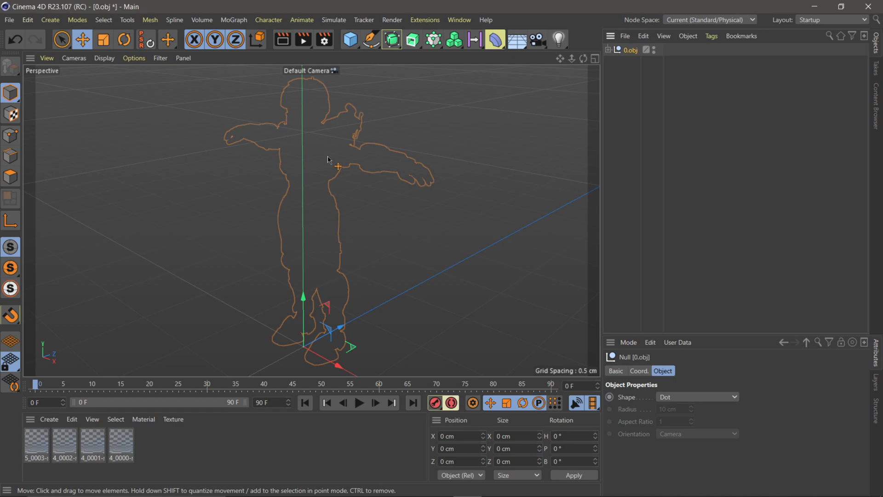
mouse_move(328, 294)
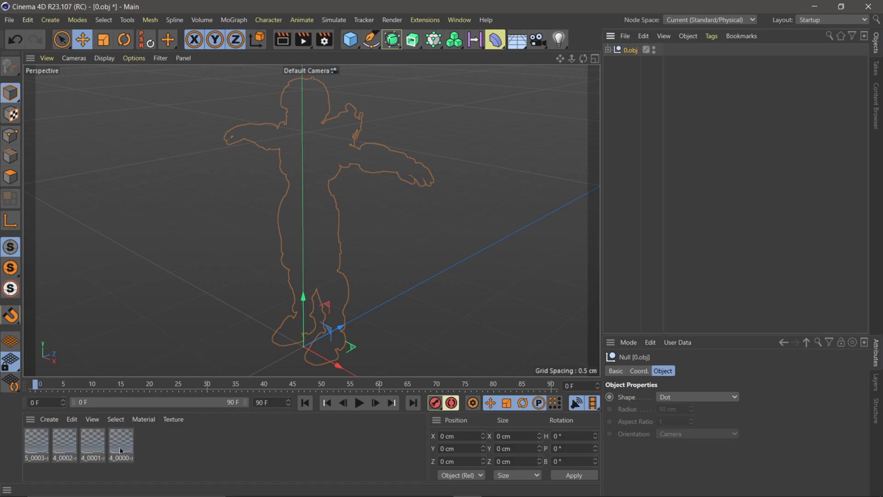
Step: Open all four imported materials in the Material Editor, showing the visor.png colour texture
double_click(121, 441)
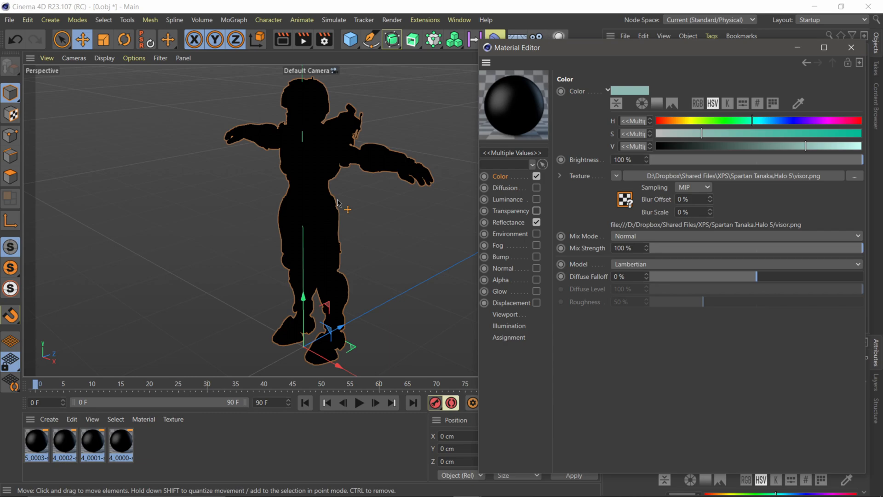
mouse_move(592, 198)
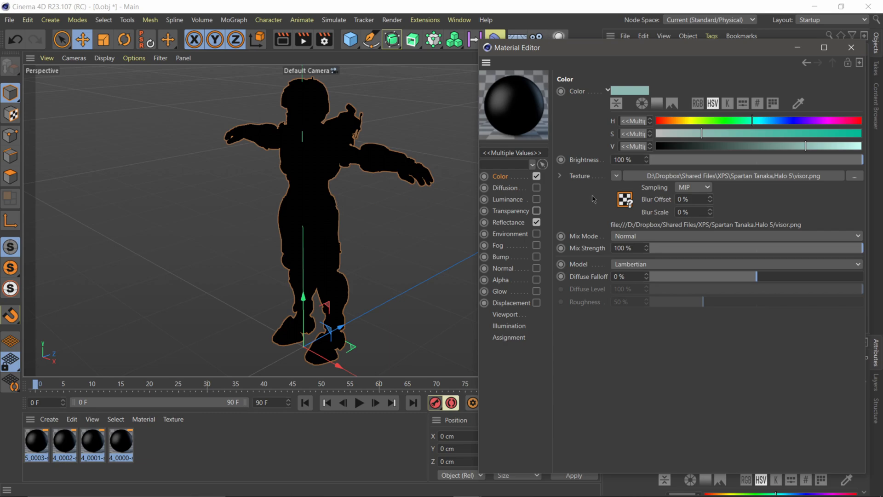
mouse_move(514, 182)
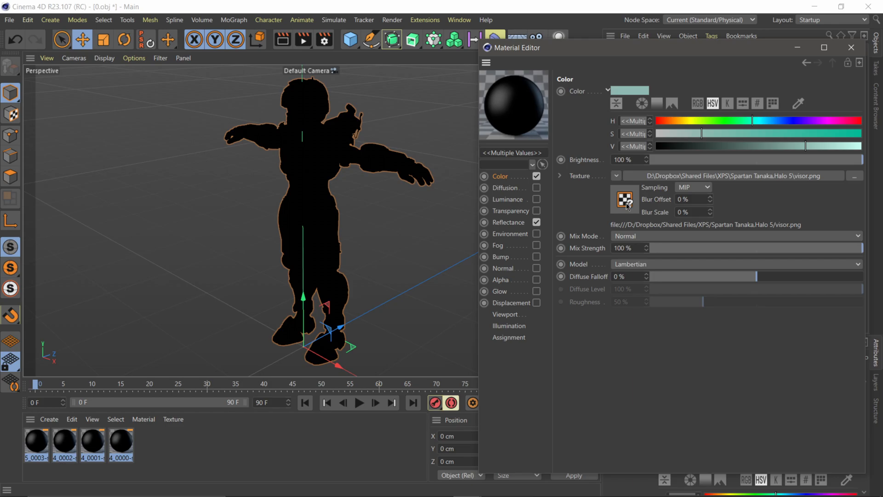
mouse_move(583, 111)
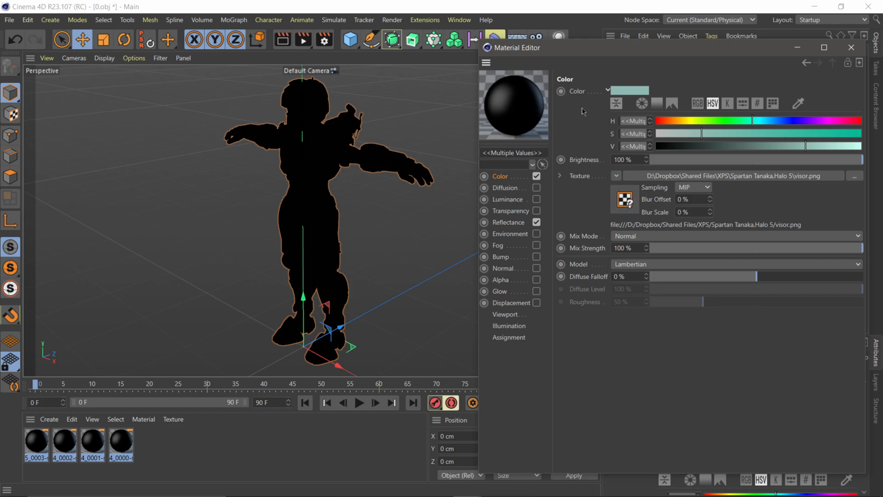
left_click(459, 19)
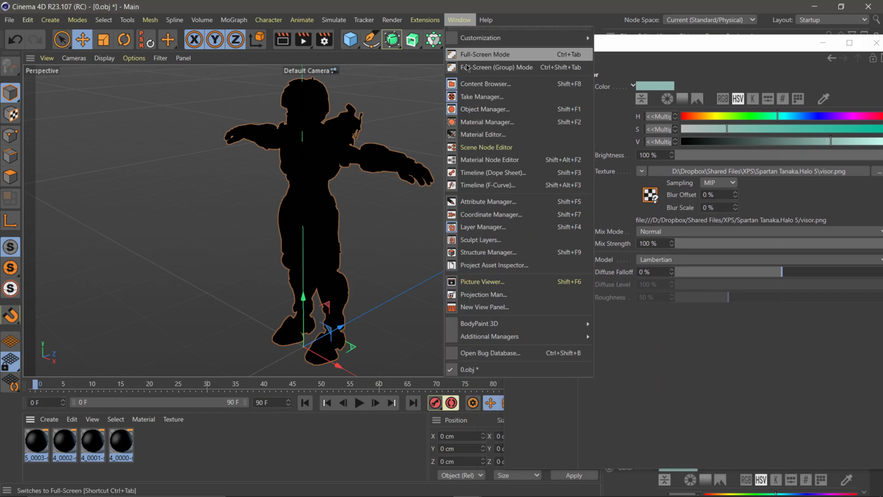
mouse_move(494, 265)
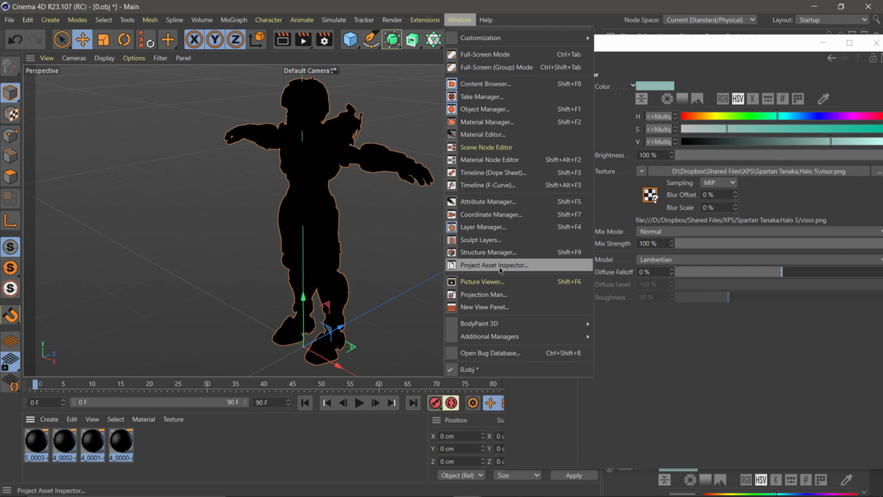
Step: Relink the eight missing textures to the spartan-tanaka-from-halo-5 folder via Project Asset Inspector
left_click(494, 265)
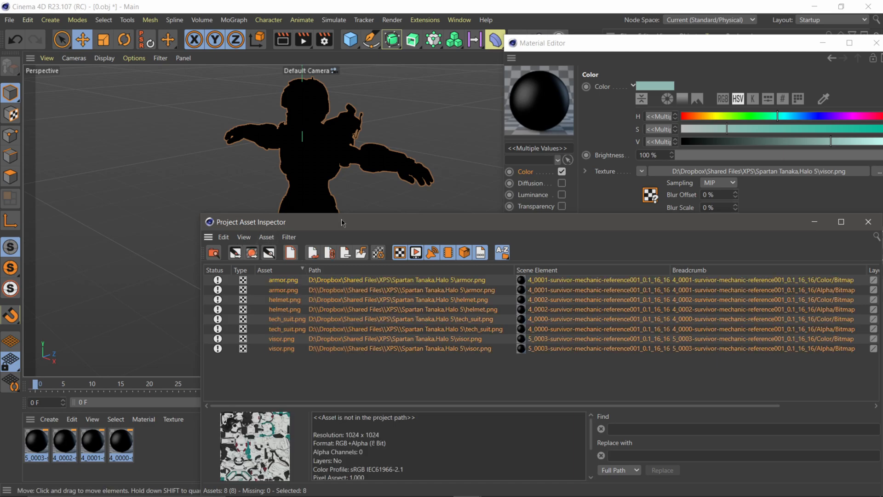
right_click(214, 196)
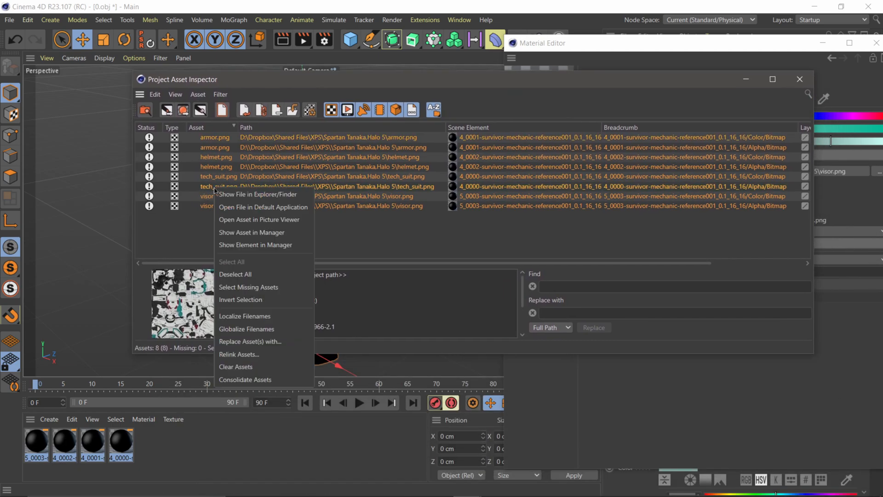
mouse_move(251, 354)
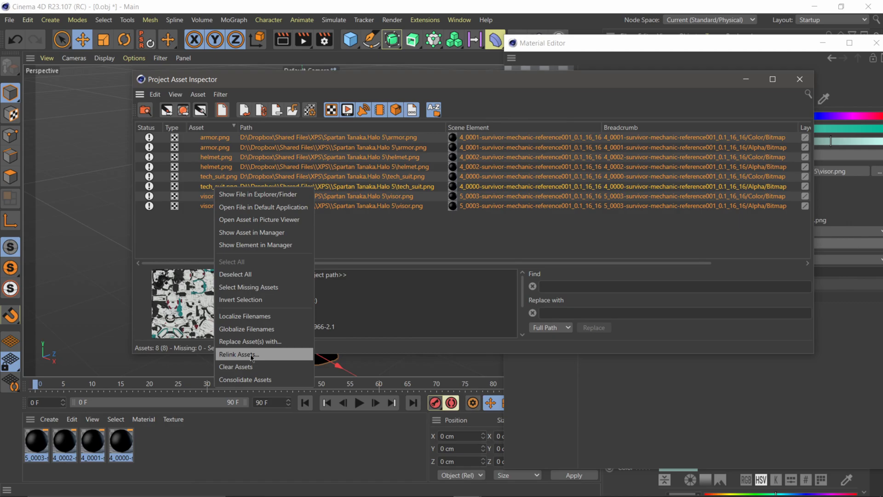
left_click(241, 354)
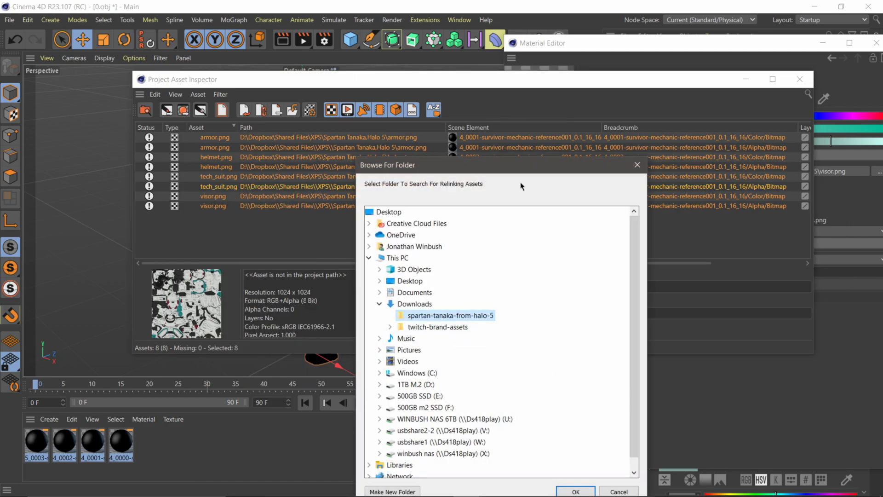
left_click(575, 492)
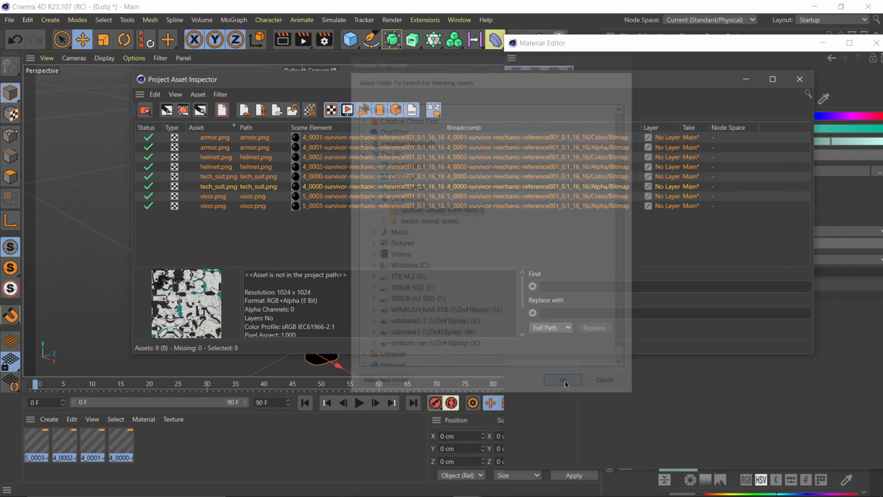
left_click(561, 379)
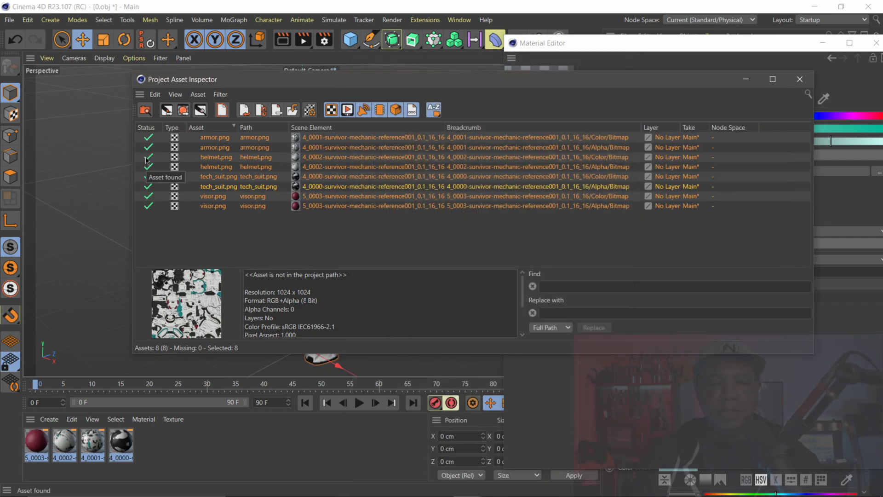
left_click(799, 79)
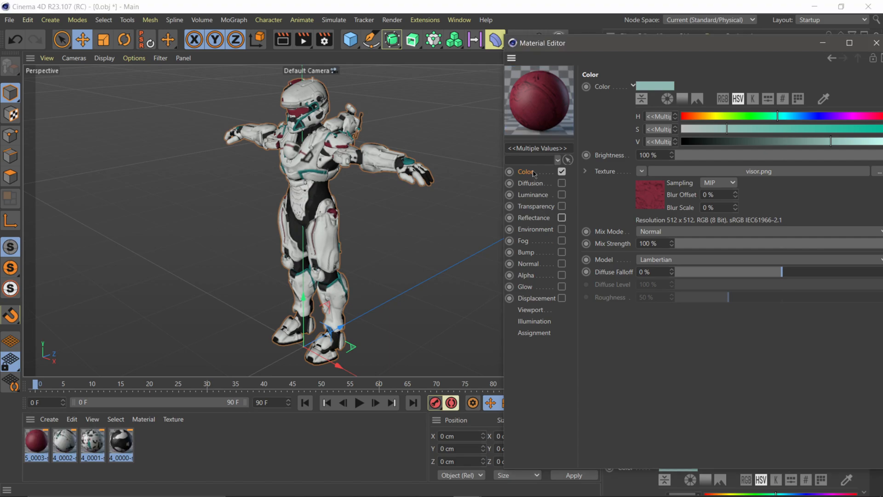
mouse_move(167, 449)
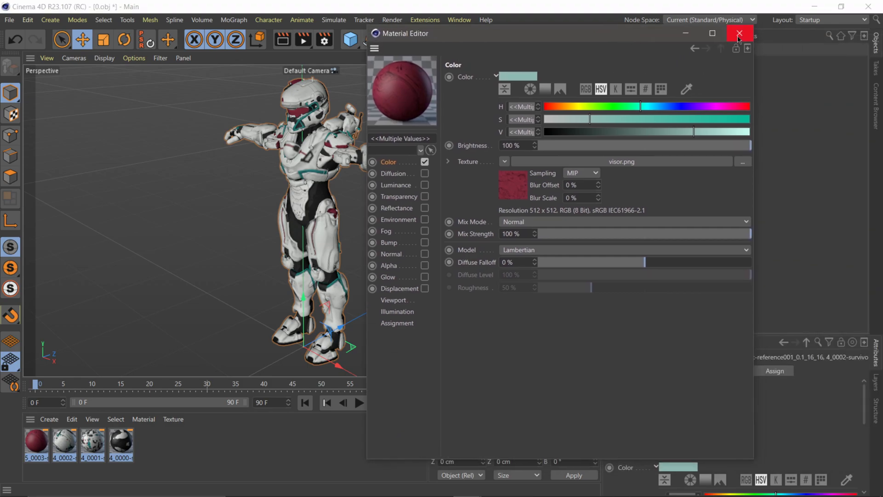
Step: Close the Material Editor and expand 0.obj into its four mesh parts
left_click(739, 33)
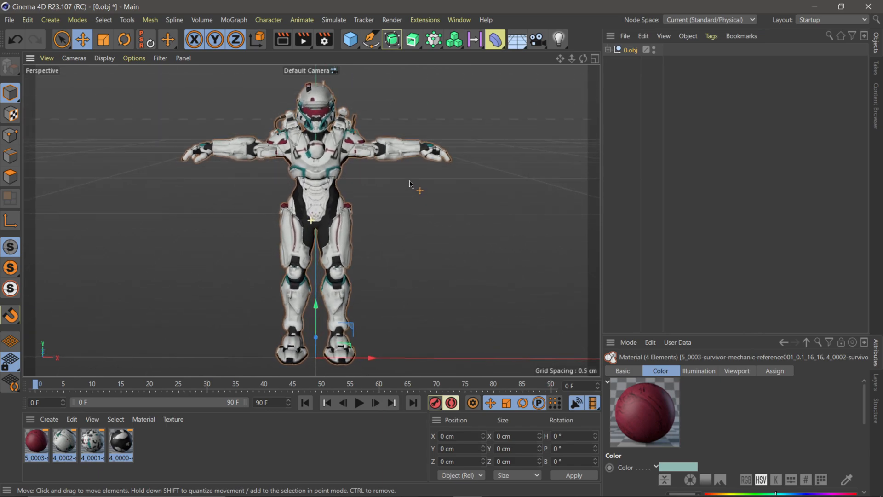
scroll("down", 3)
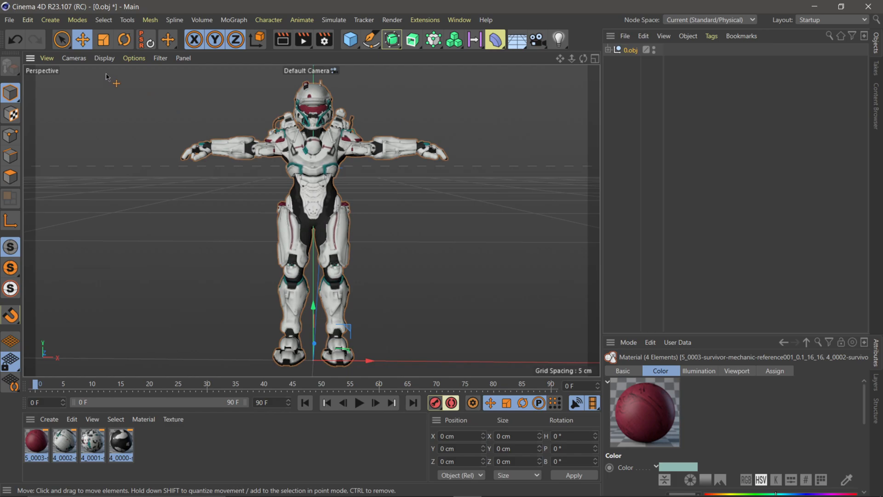
left_click(609, 50)
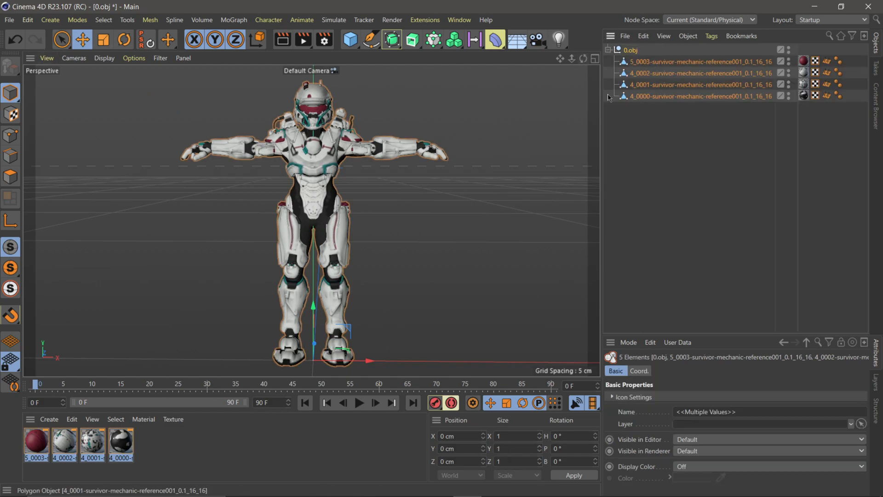
Step: Export the Spartan as FBX with default settings, saved as 'Spartan' in the download folder
left_click(9, 20)
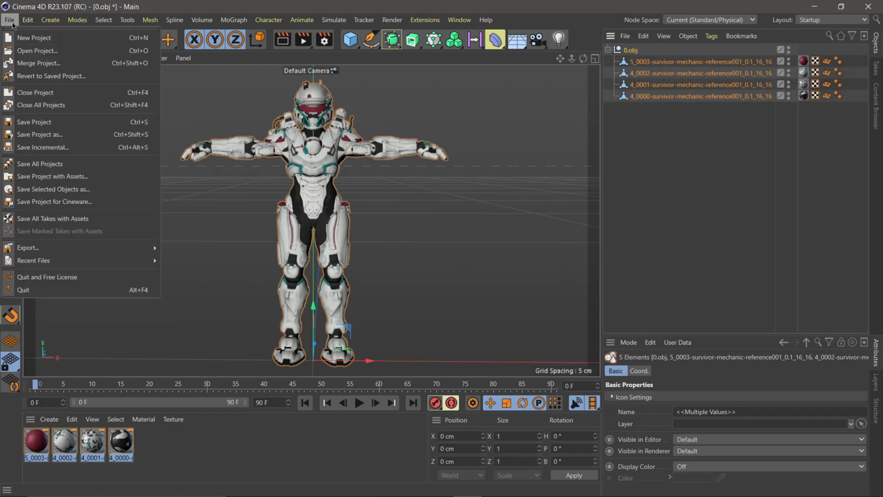
left_click(27, 248)
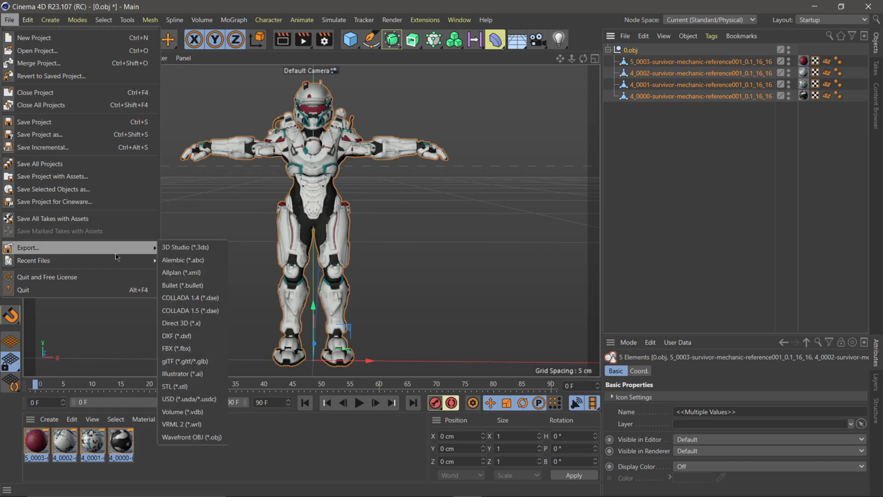
left_click(176, 348)
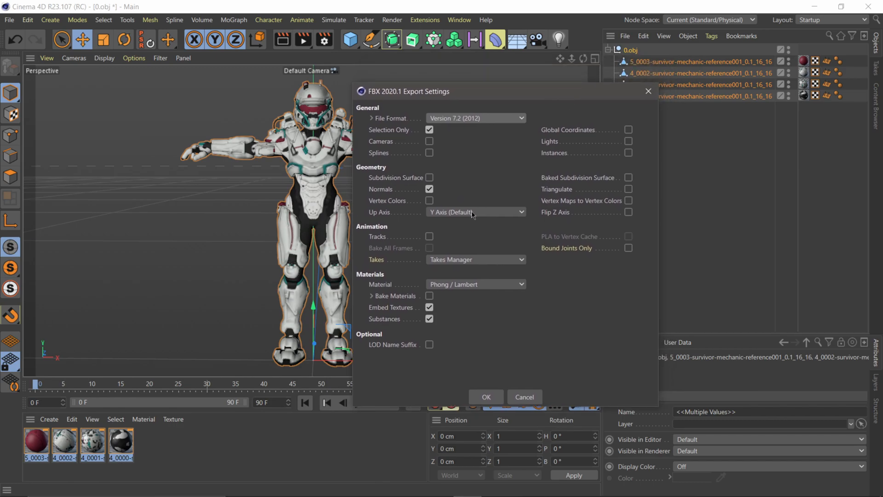
mouse_move(479, 125)
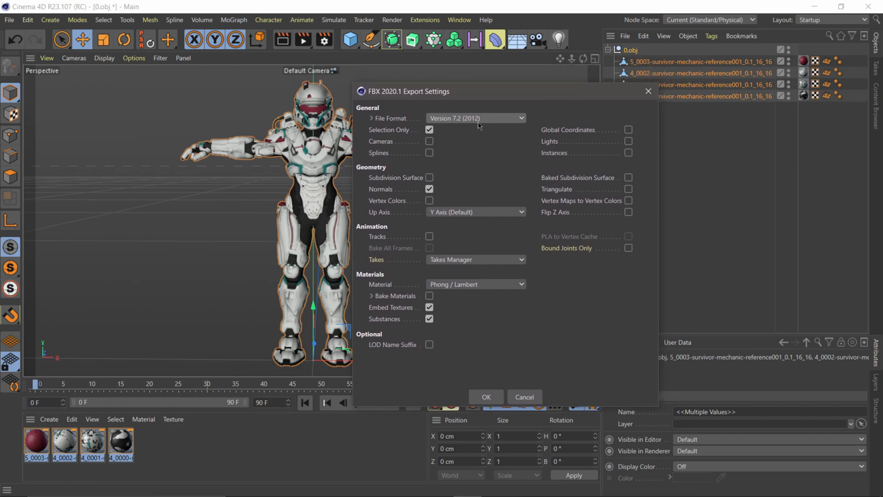
mouse_move(479, 127)
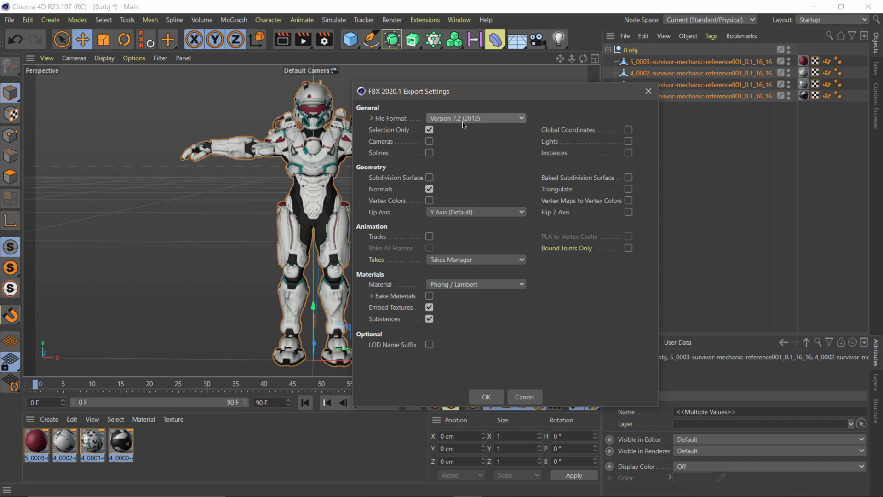
mouse_move(472, 124)
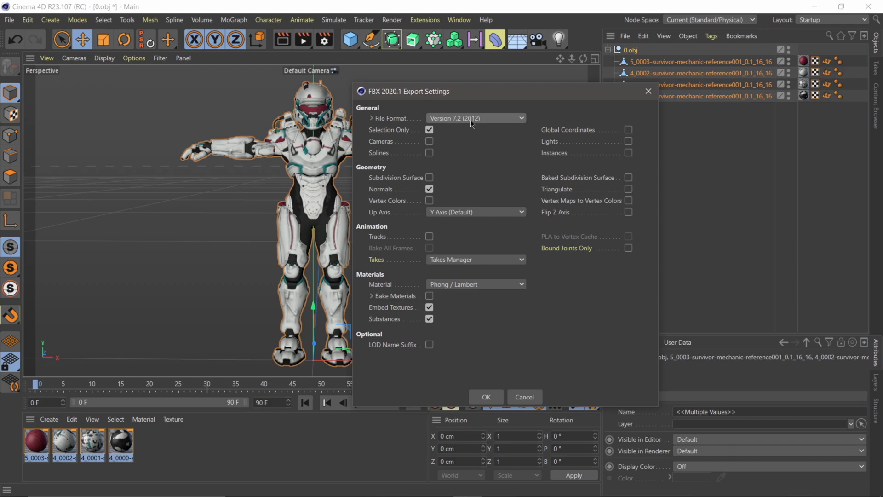
mouse_move(556, 177)
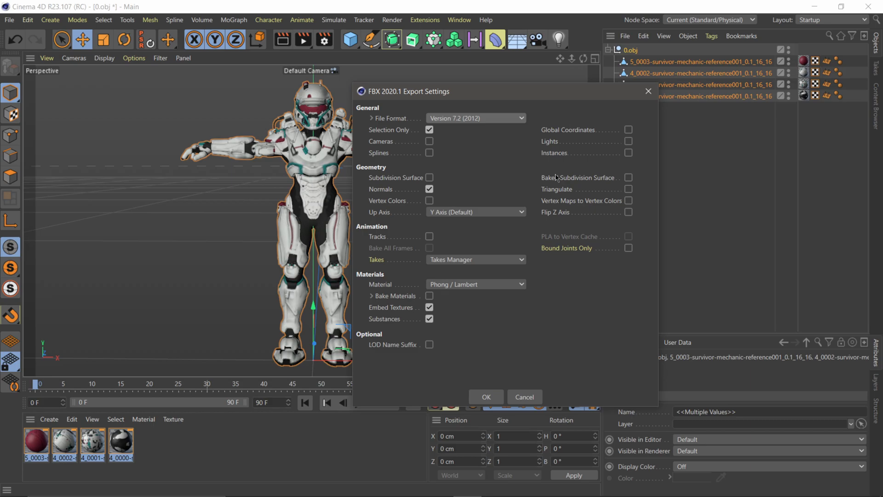
mouse_move(477, 170)
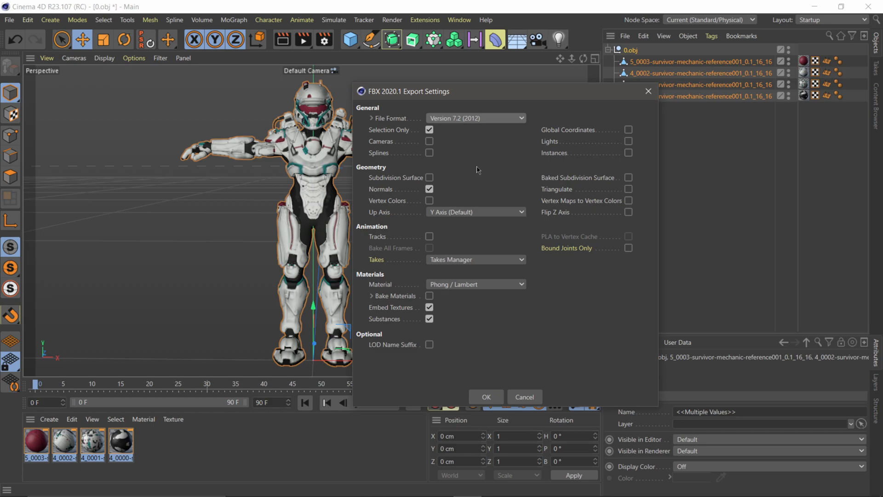
mouse_move(411, 141)
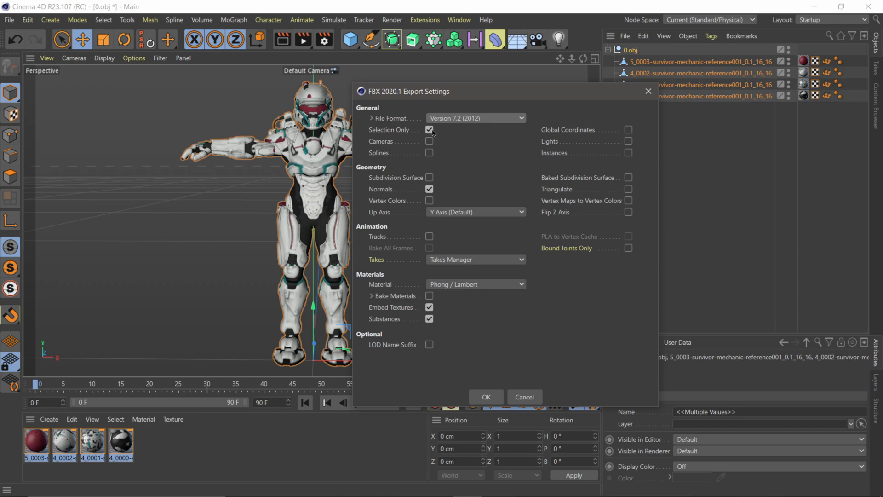
mouse_move(566, 348)
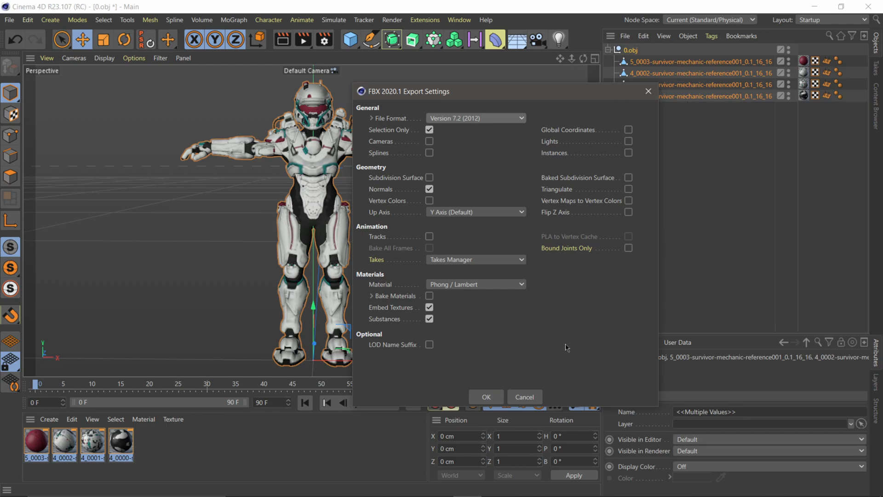
mouse_move(514, 198)
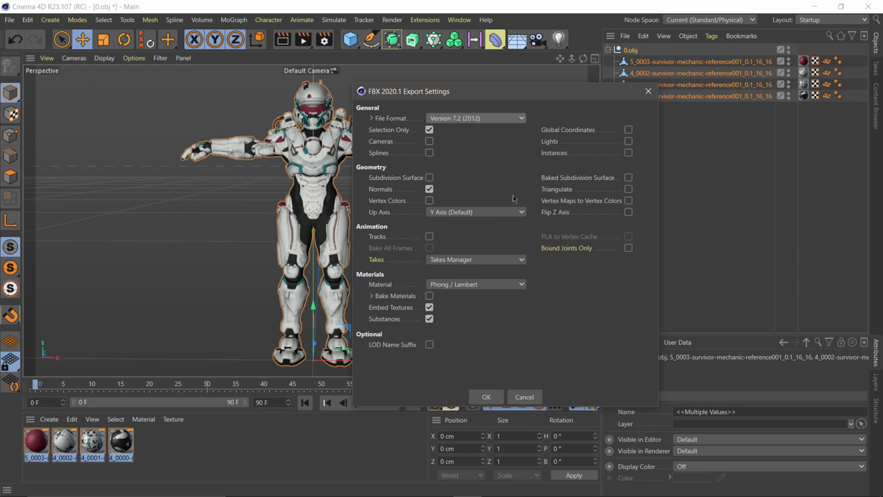
left_click(485, 396)
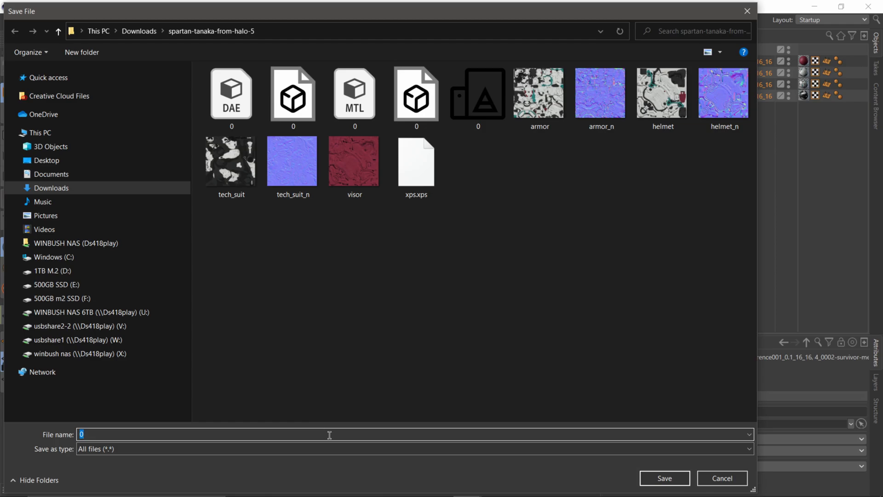
type("Spartan")
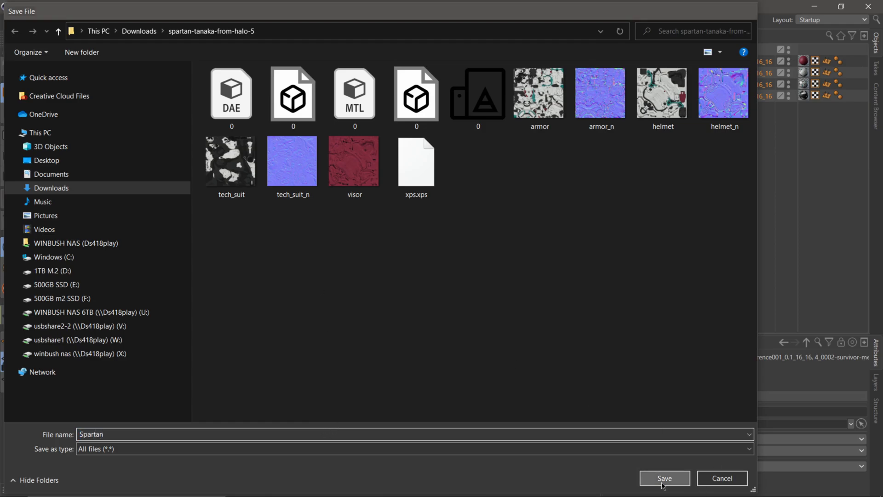
left_click(664, 477)
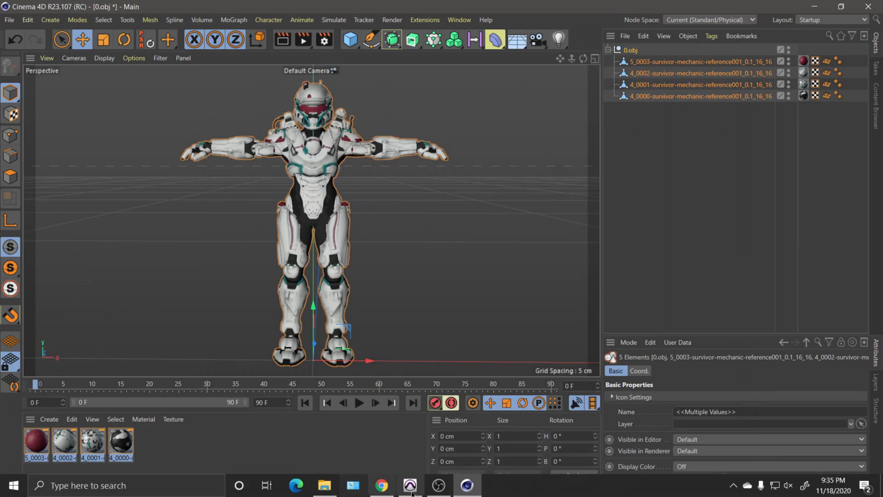
Step: Open Mixamo in a new Chrome tab and start Upload Character
left_click(381, 484)
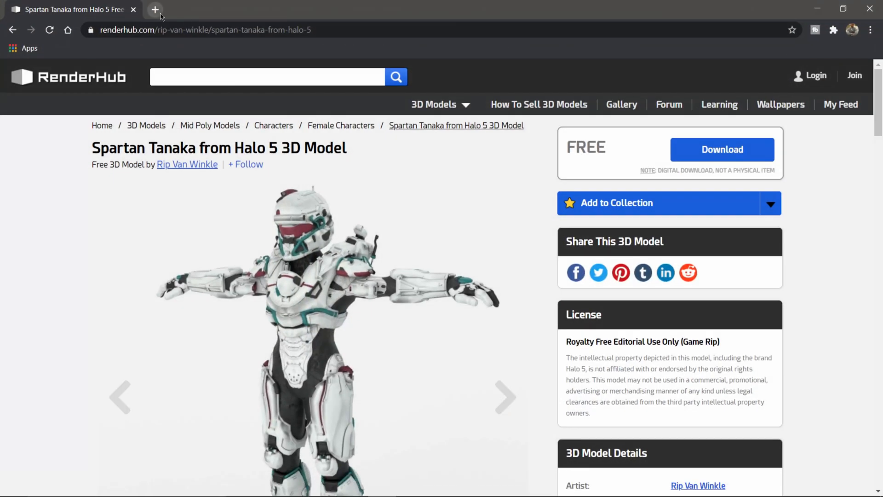
left_click(155, 10)
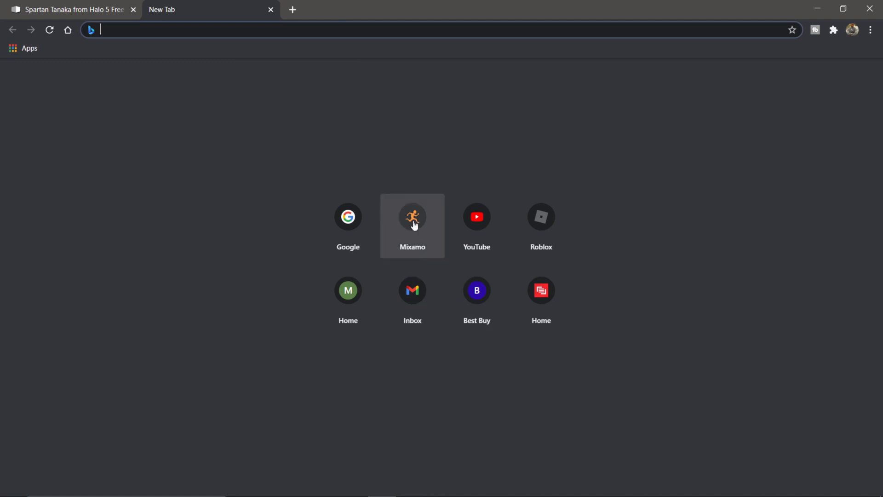
left_click(412, 216)
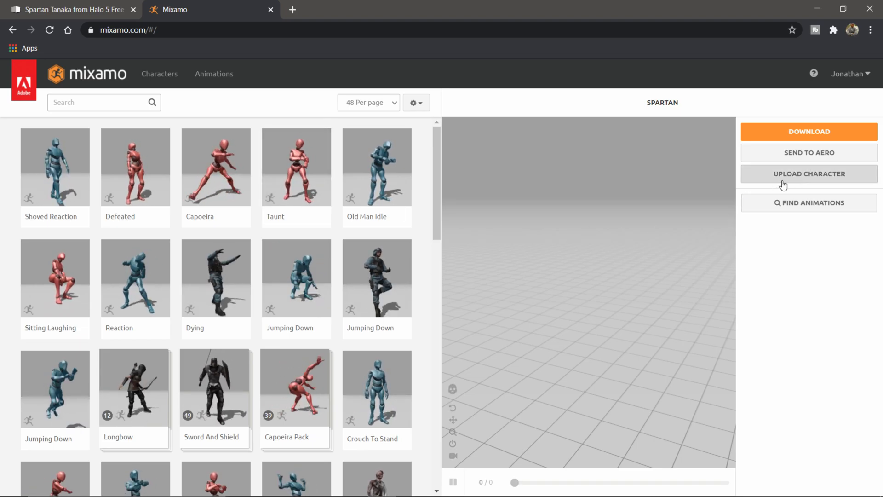
mouse_move(793, 176)
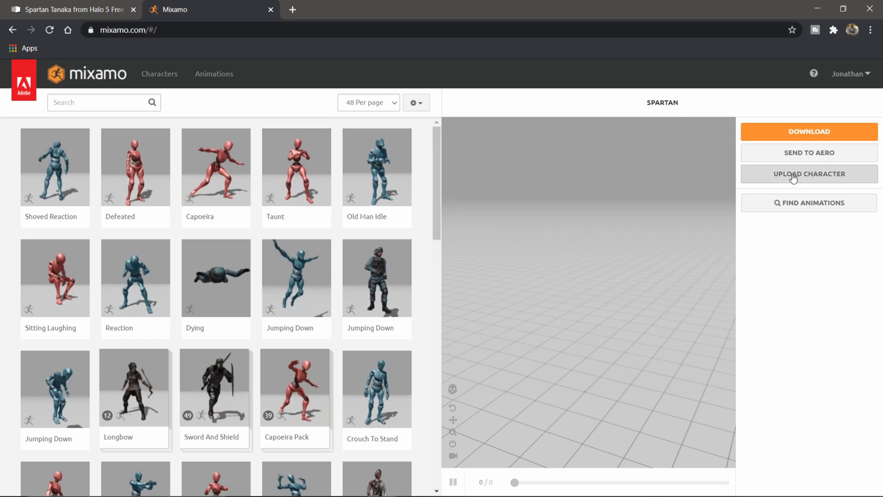
left_click(808, 174)
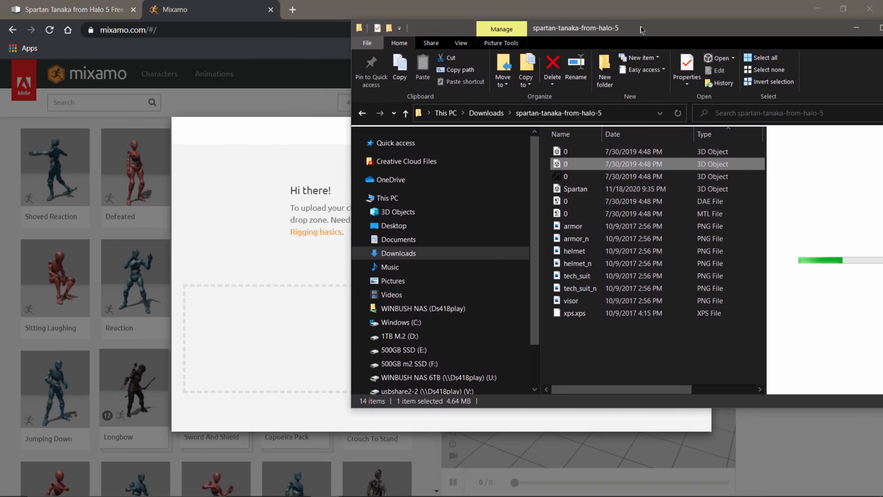
Step: Upload the Spartan FBX, confirm its forward-facing T-pose, and proceed to marker placement
left_click(584, 186)
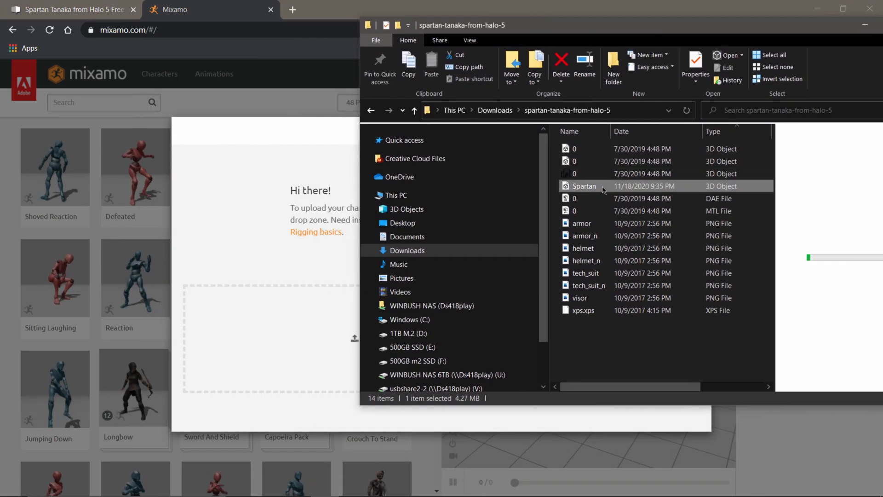
mouse_move(589, 186)
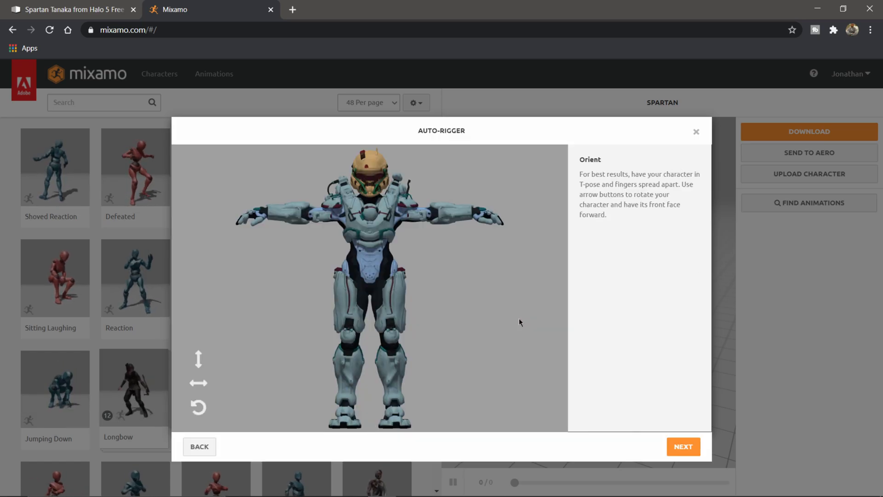
mouse_move(532, 359)
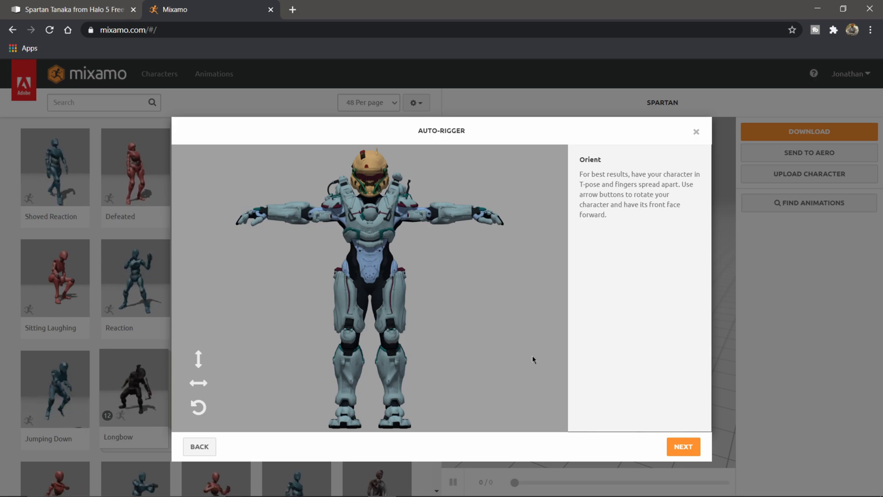
left_click(683, 446)
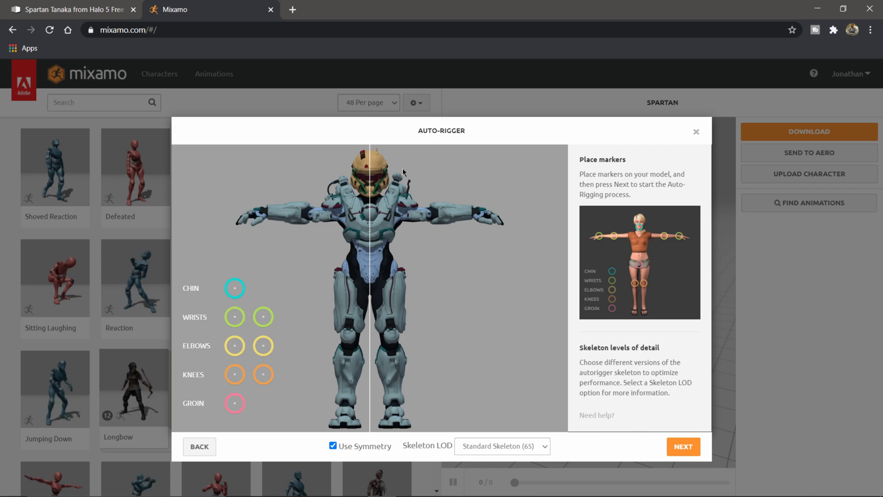
mouse_move(234, 288)
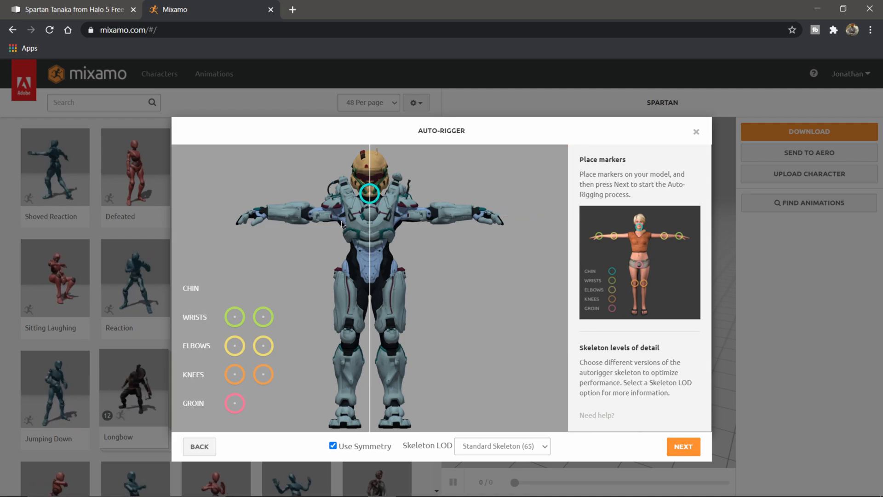
mouse_move(235, 316)
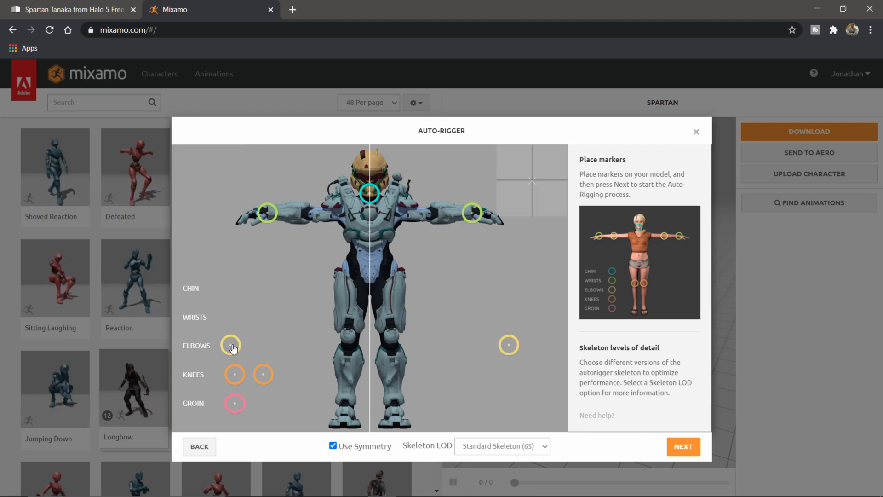
Step: Place the elbow markers, try 2 Chain Fingers, then revert to Standard Skeleton (65)
left_click(428, 216)
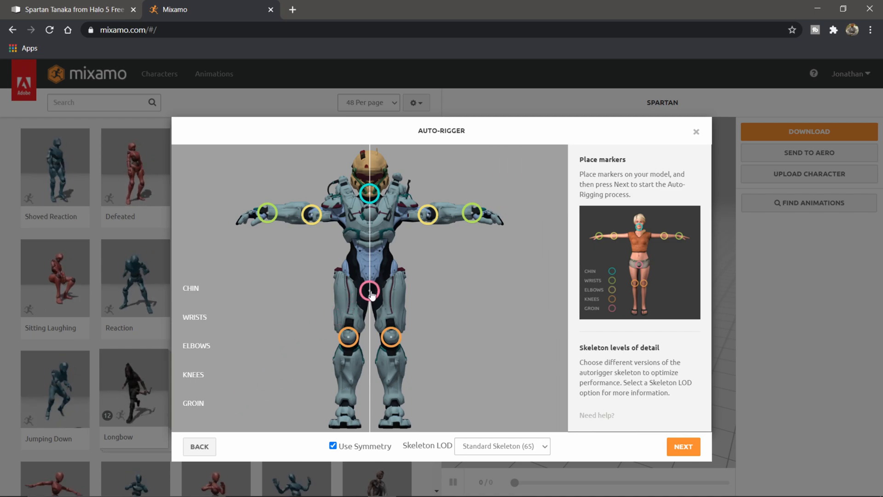
mouse_move(490, 400)
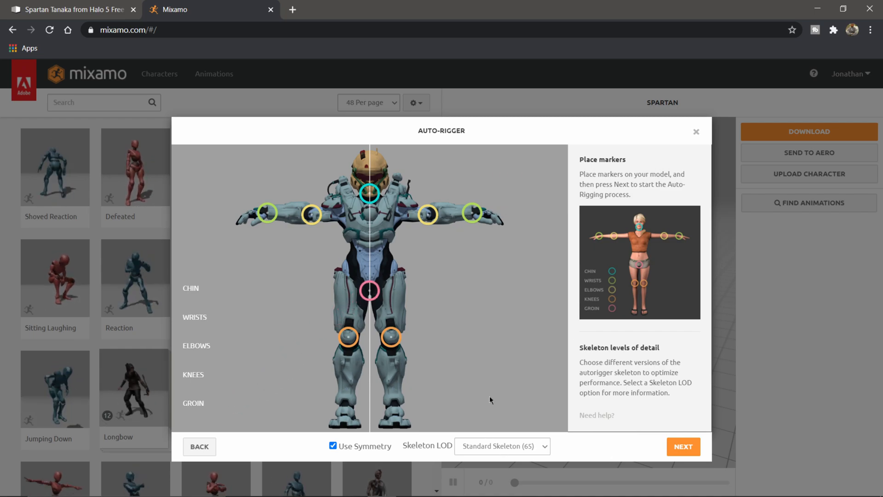
left_click(501, 445)
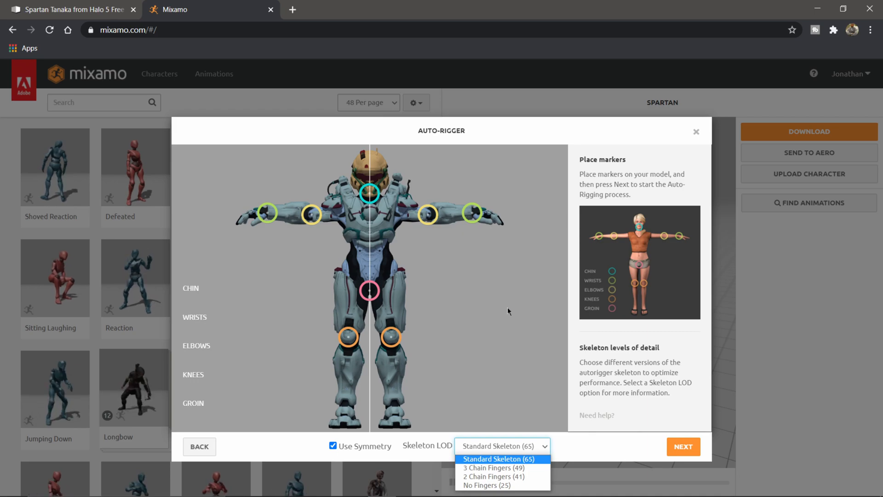
left_click(493, 476)
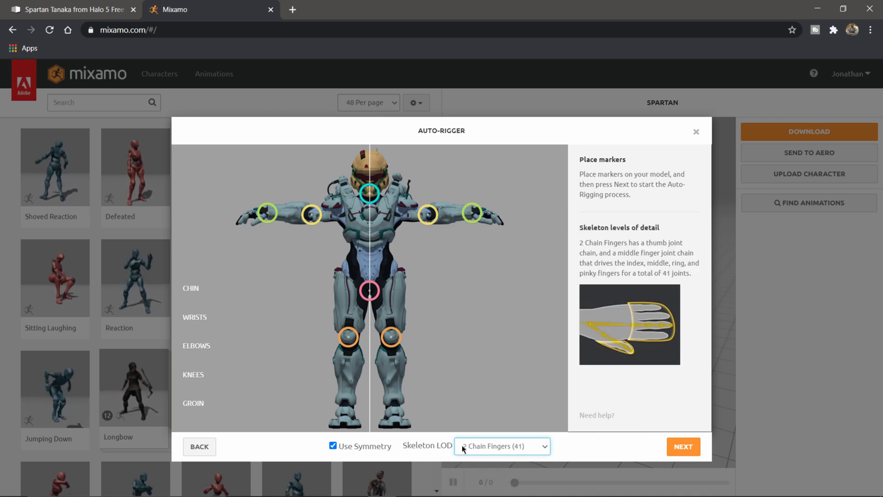
left_click(501, 446)
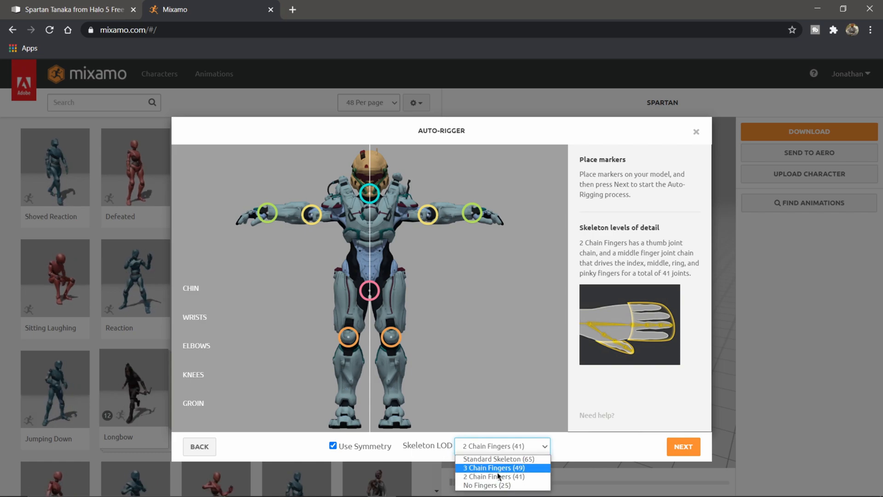
mouse_move(500, 459)
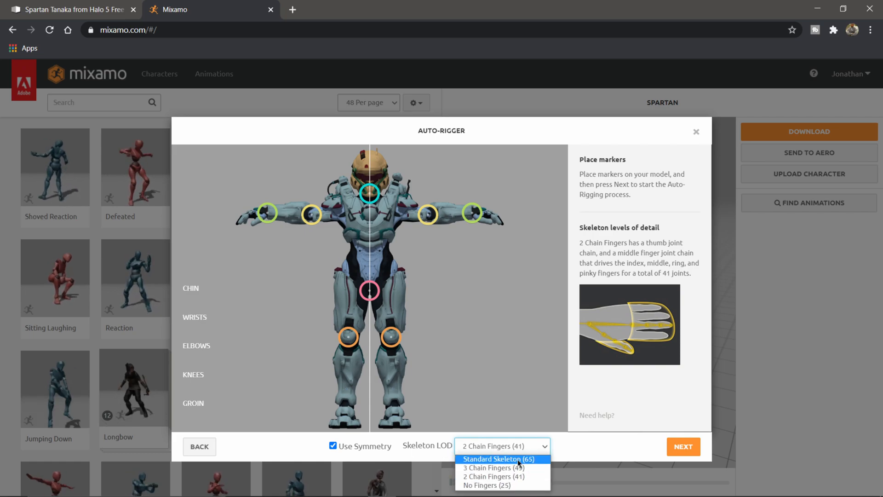
left_click(683, 446)
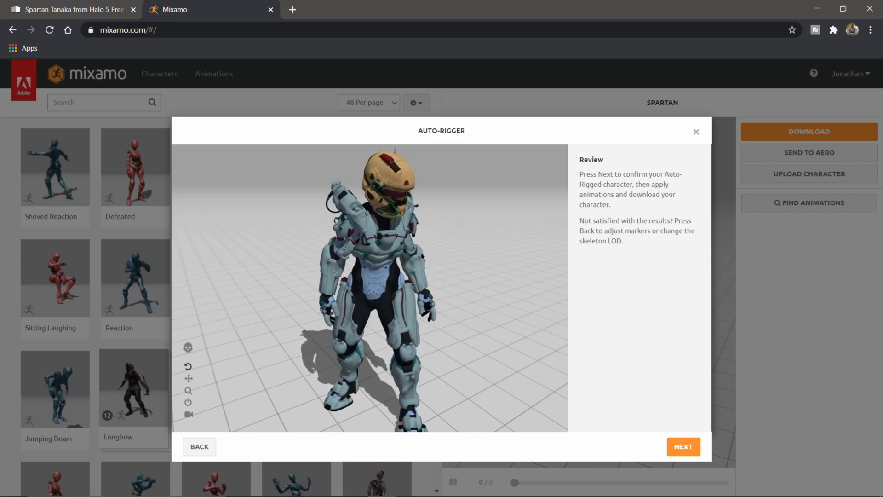
Step: Accept the auto-rigged Spartan on Review and confirm it as the new character
left_click(683, 446)
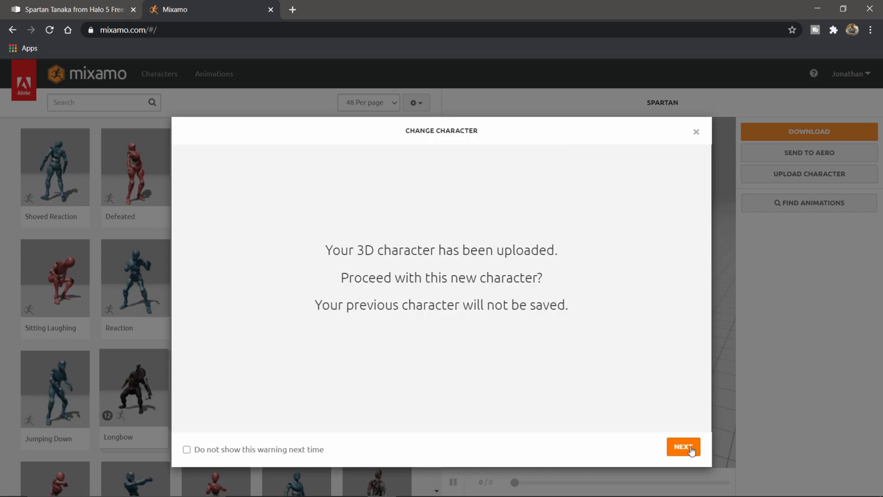
mouse_move(385, 257)
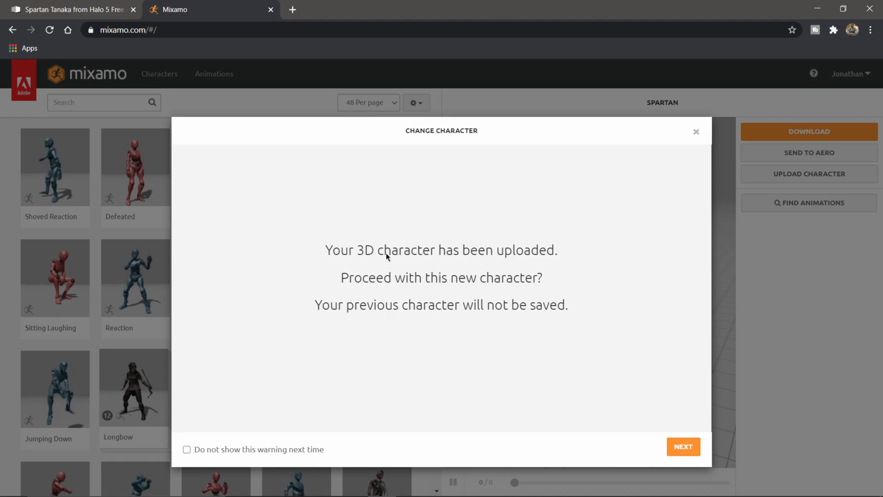
mouse_move(446, 290)
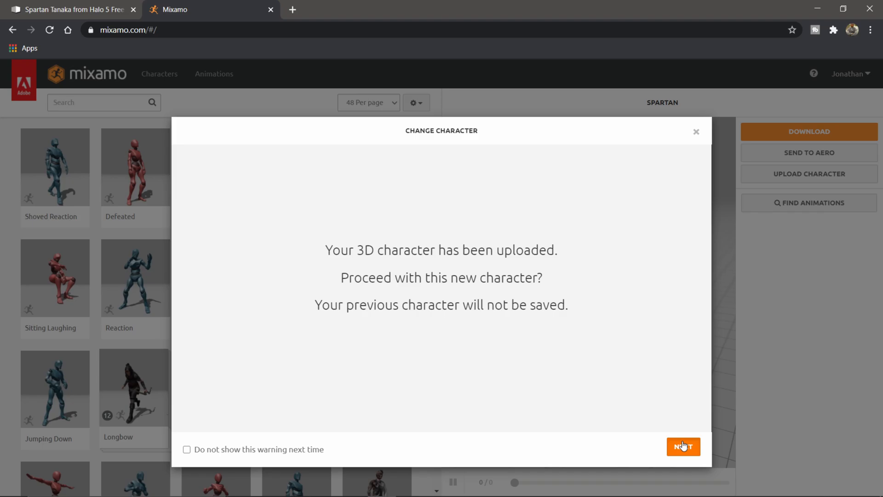
left_click(683, 446)
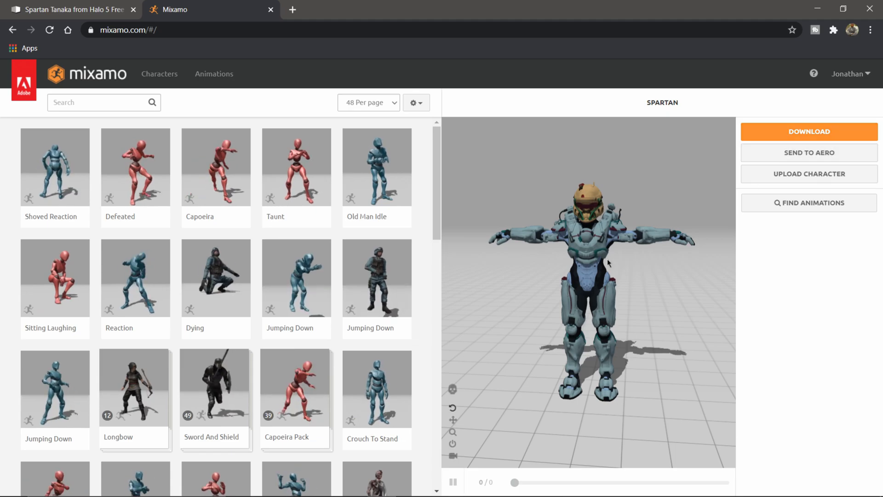
Step: Search 't', apply T-Pose to the Spartan, and download it as FBX with skin
left_click(213, 74)
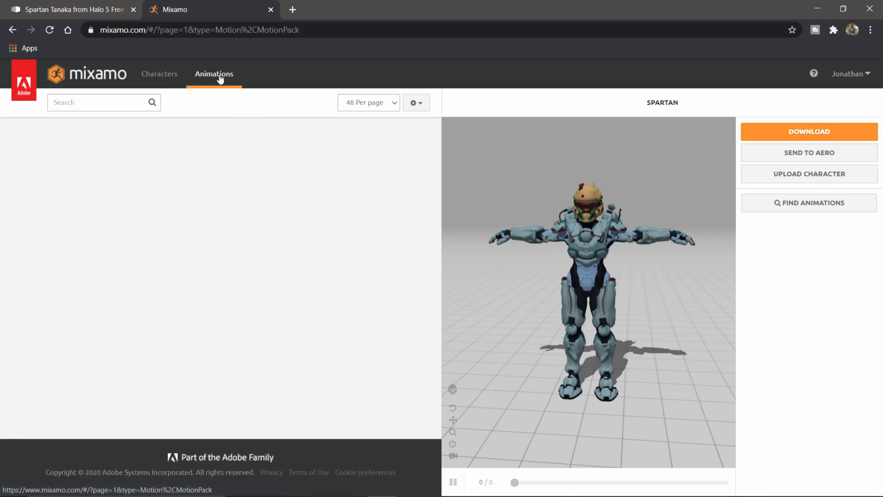
left_click(213, 73)
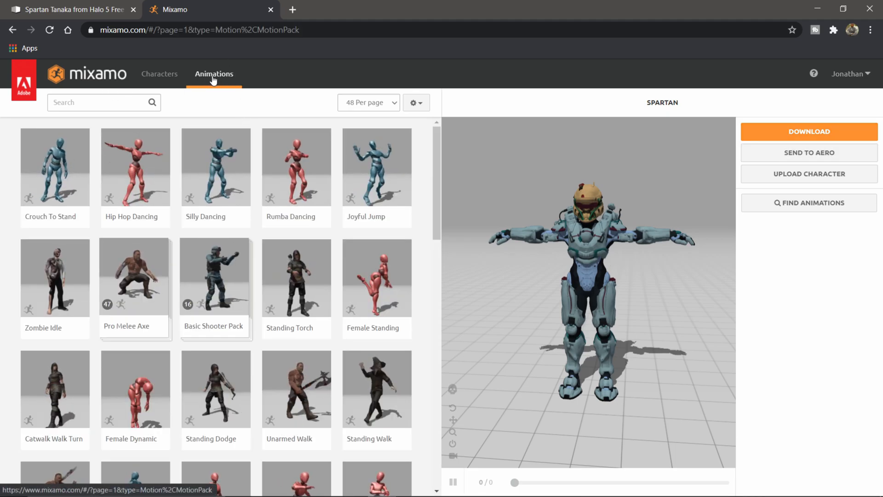
type("t")
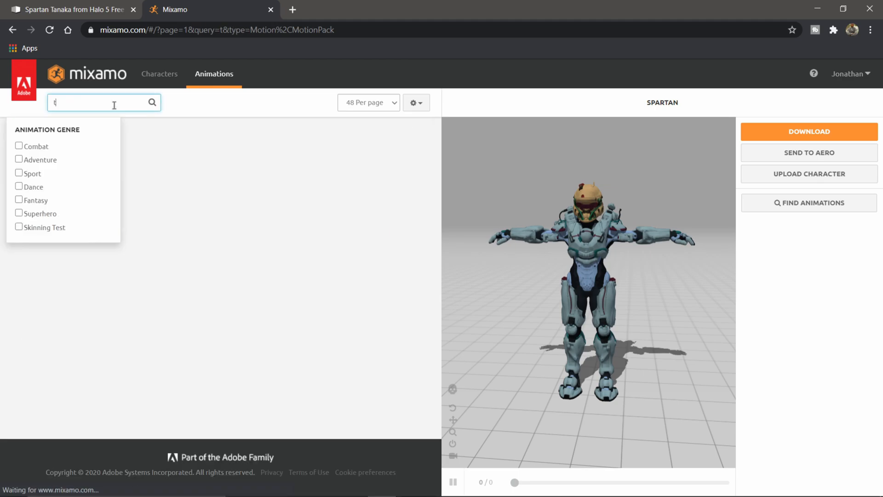
key("Return")
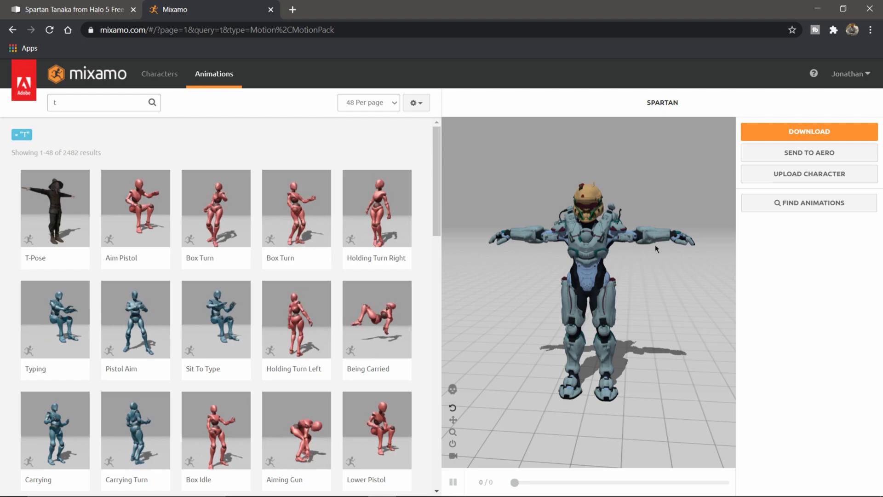
left_click(54, 208)
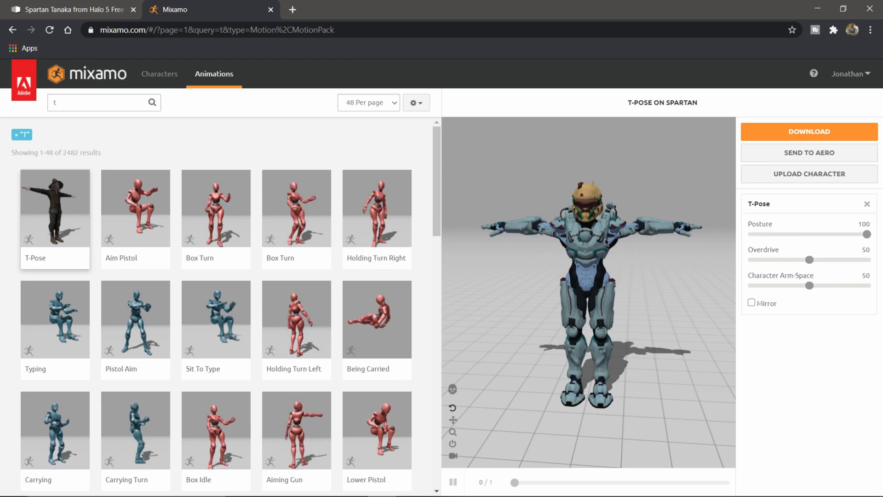
left_click(809, 131)
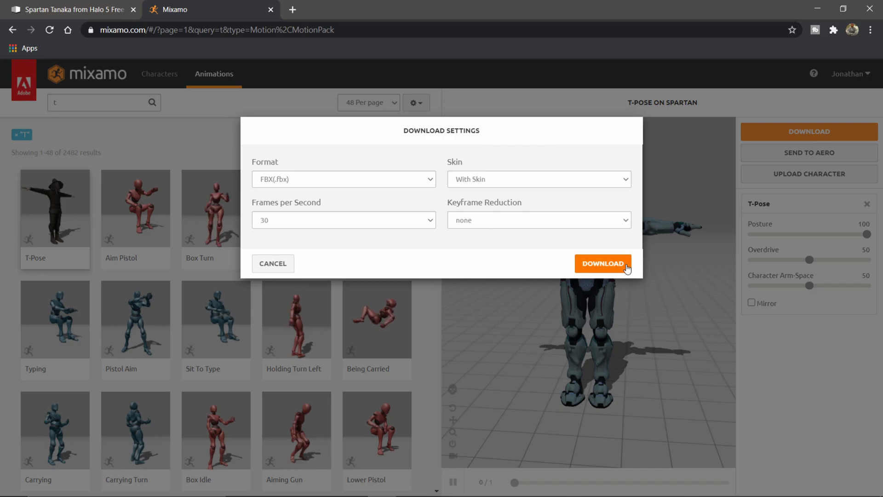
left_click(603, 263)
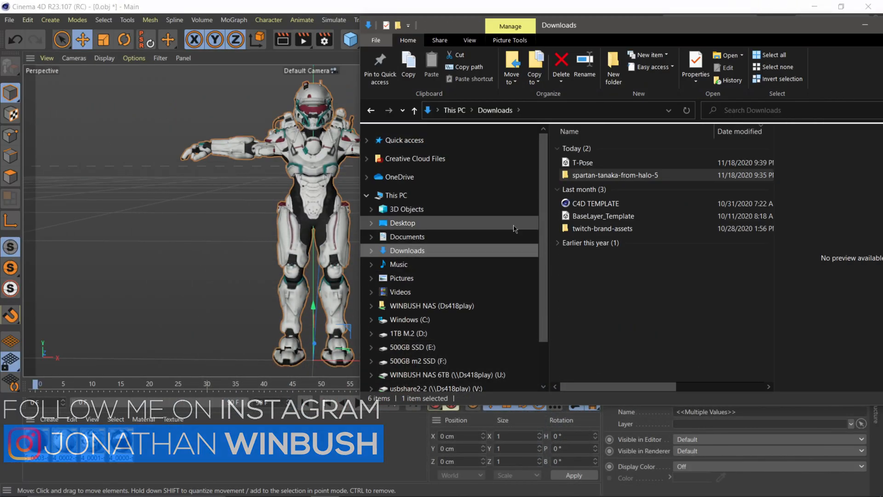
Step: Import T-Pose.fbx with default settings and group the mesh and skeleton together
left_click(582, 163)
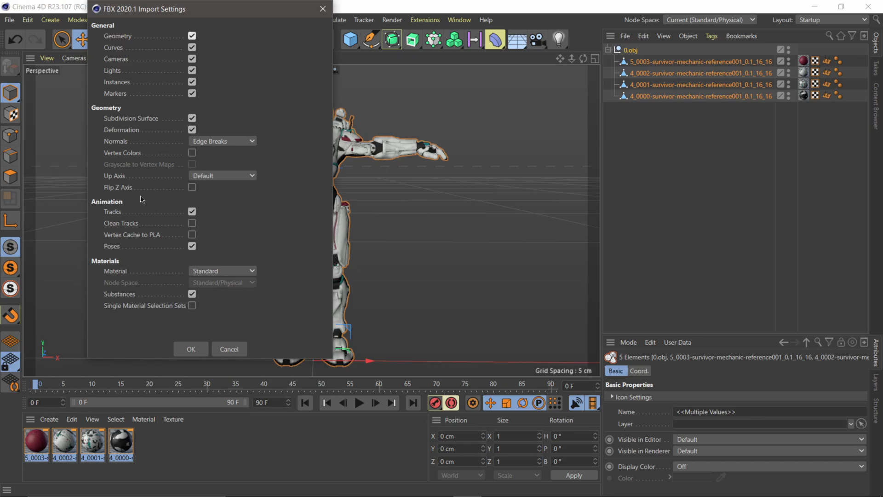
left_click(190, 349)
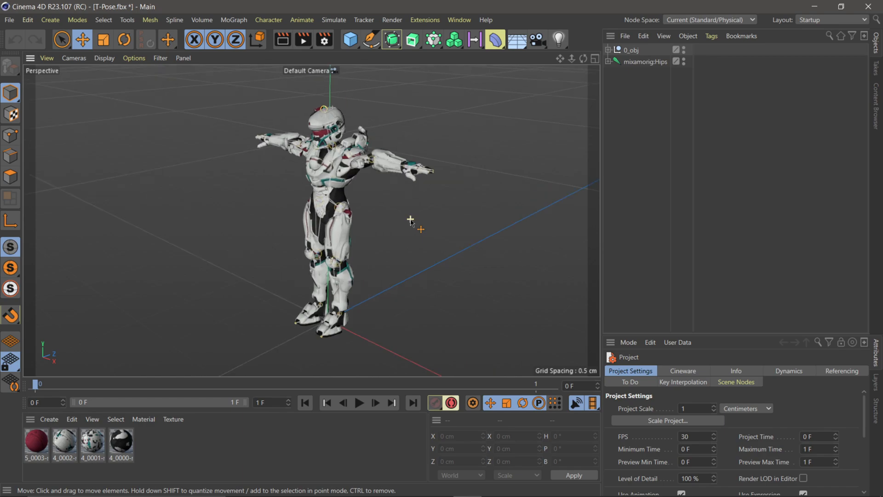
left_click(630, 50)
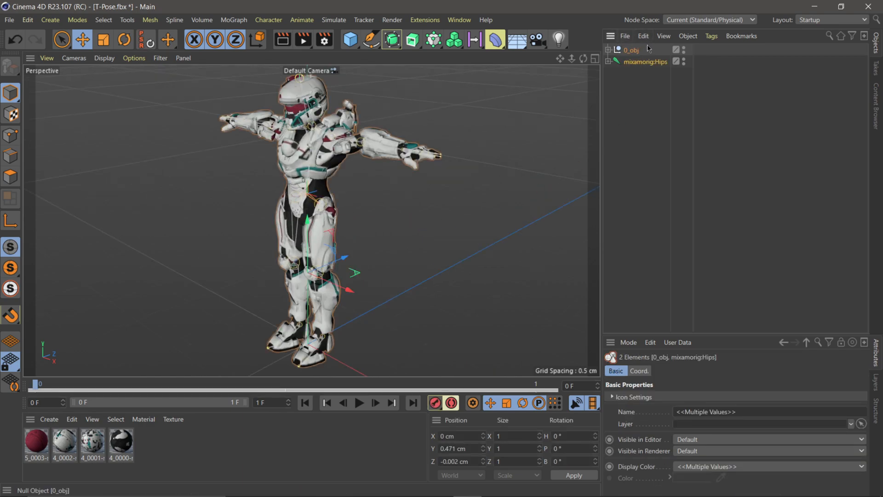
left_click(688, 35)
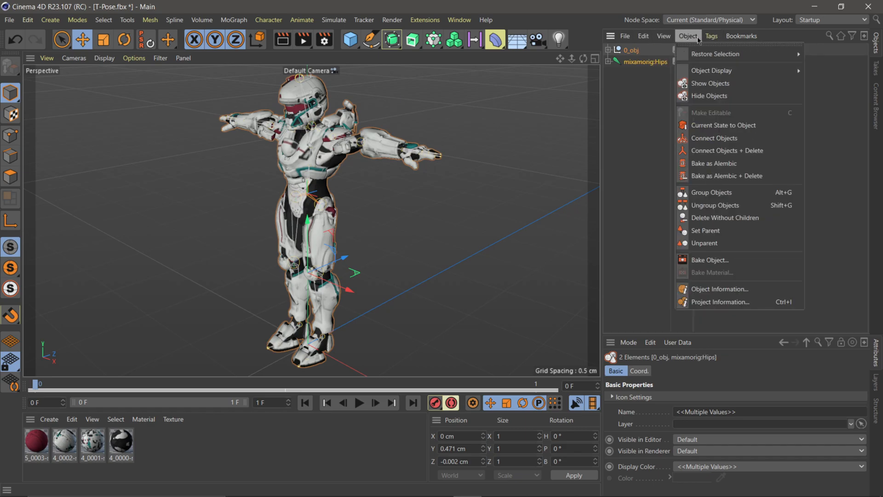
left_click(711, 192)
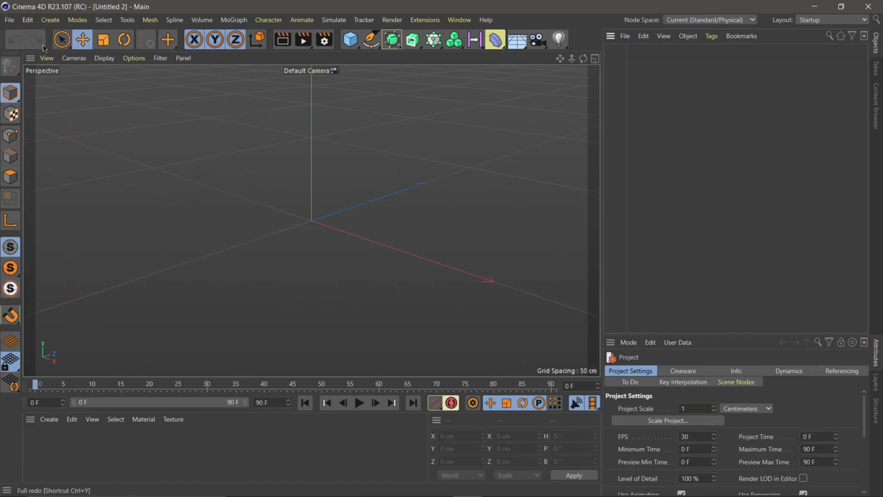
mouse_move(643, 35)
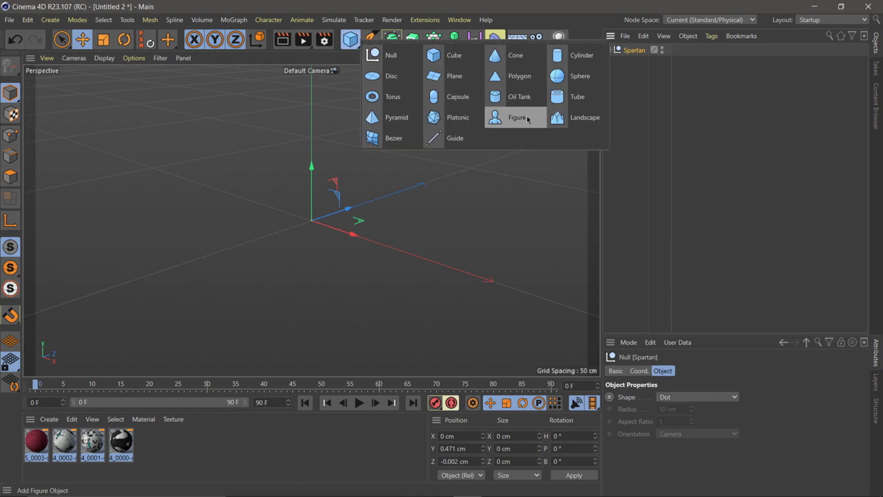
Step: Add a Figure reference and set the Spartan null's scale to 125
left_click(516, 117)
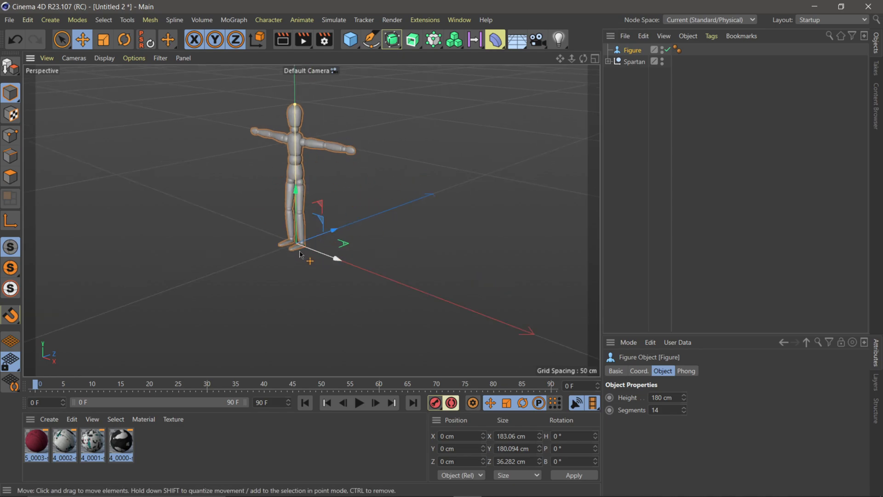
left_click(635, 62)
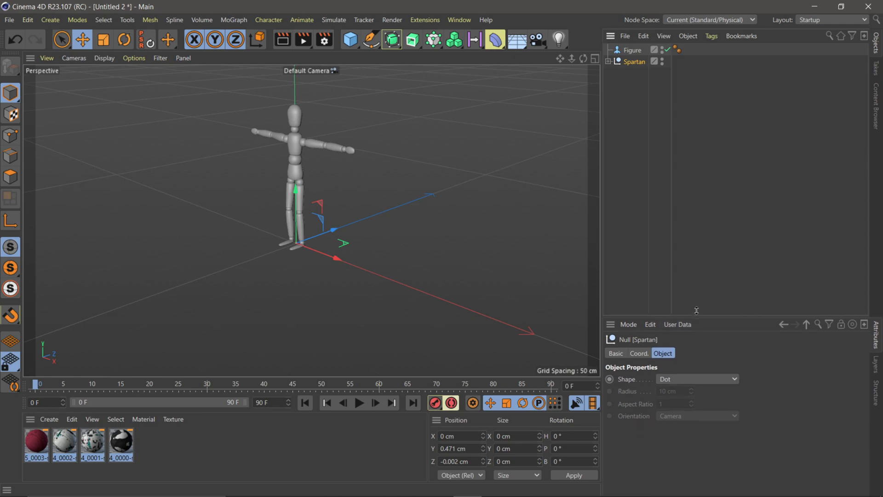
left_click(639, 267)
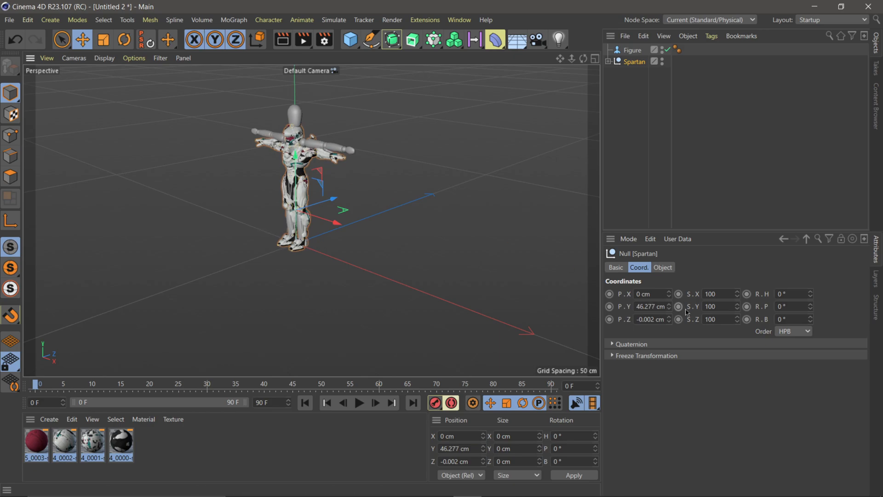
type("125")
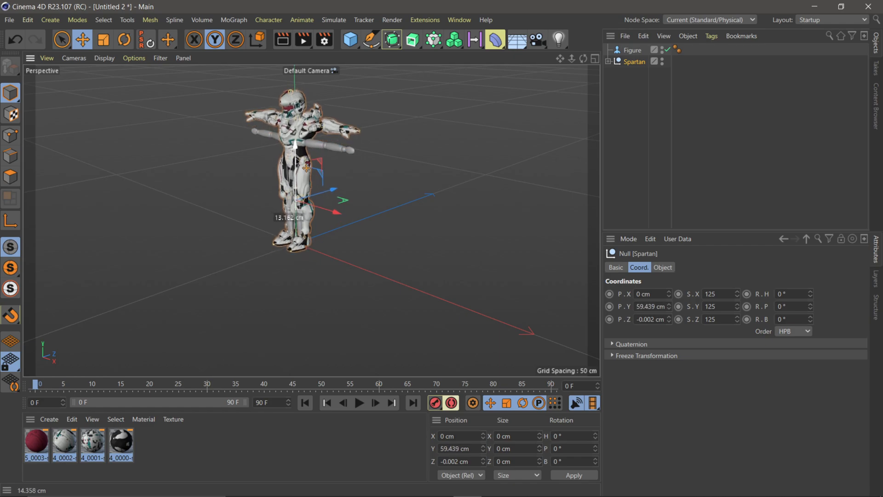
Step: Lower the Spartan onto the ground and delete the Figure reference model
left_click_drag(295, 146, 293, 194)
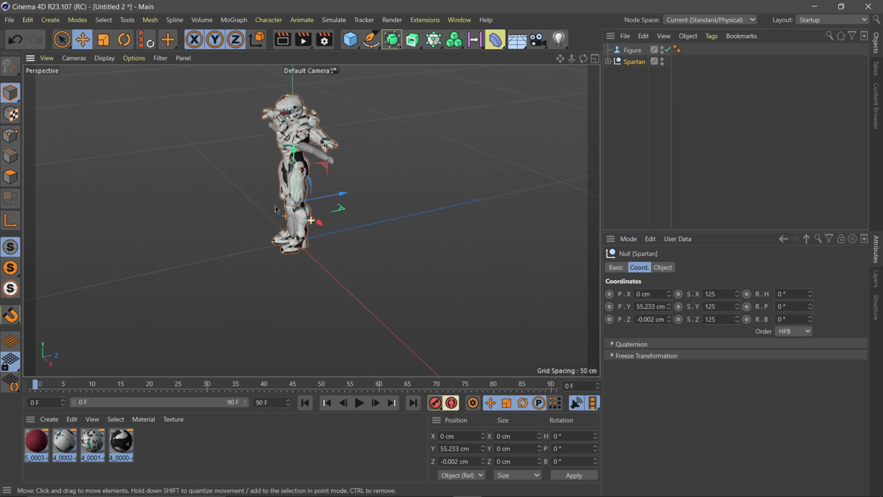
left_click(632, 50)
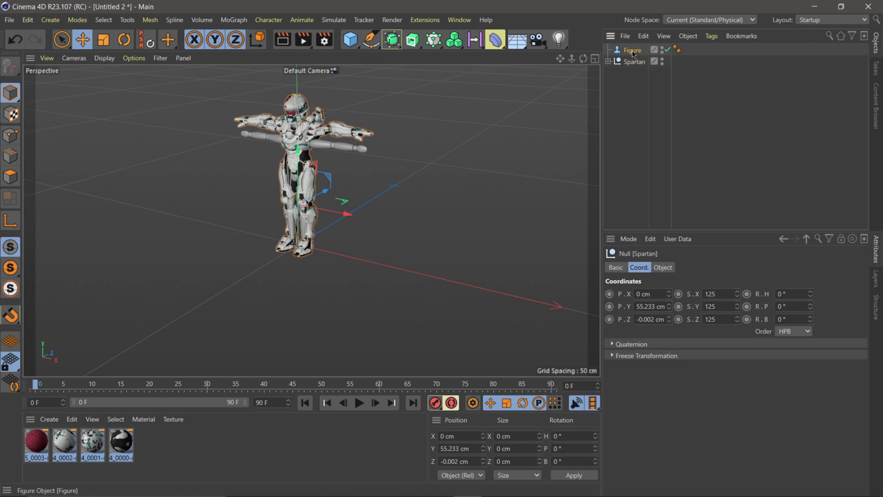
left_click(632, 50)
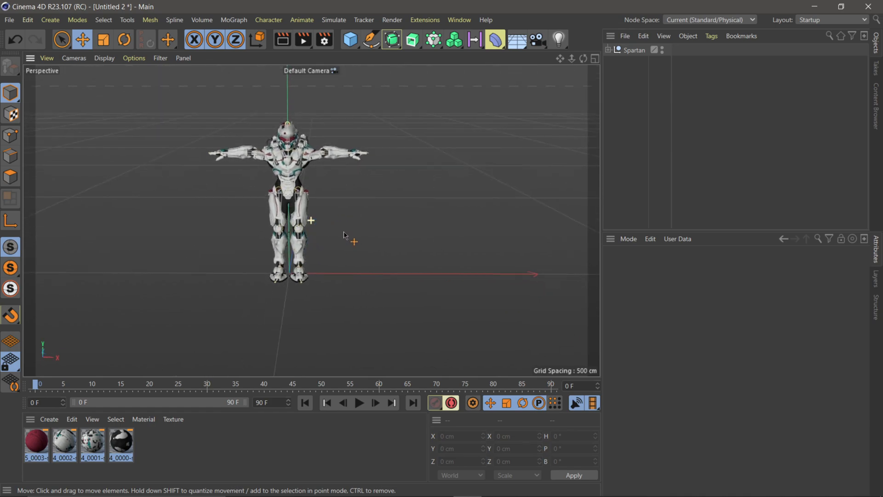
scroll("down", 3)
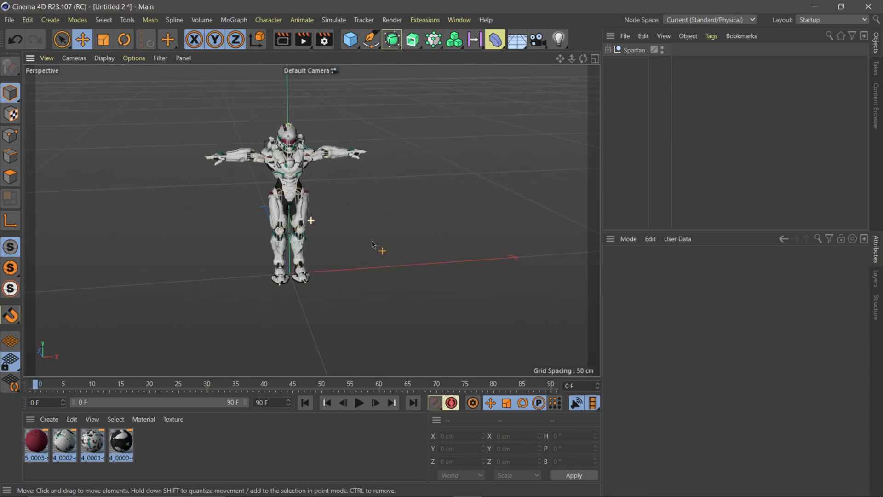
scroll("down", 3)
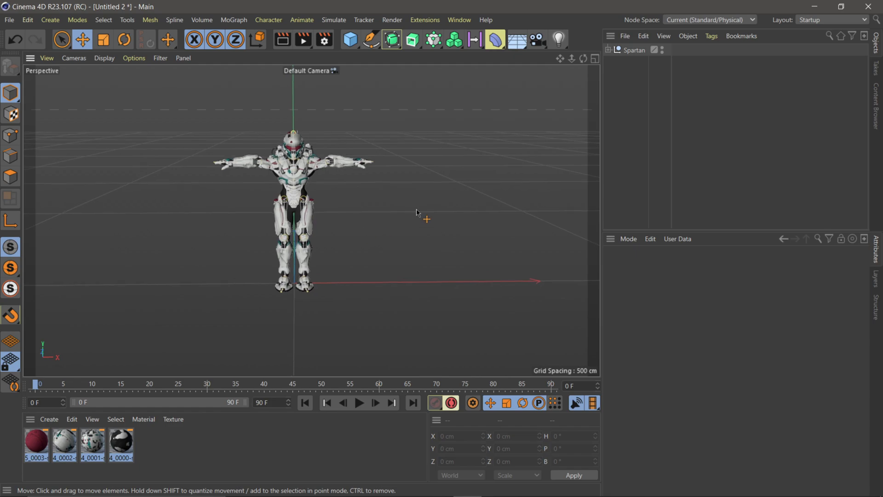
mouse_move(634, 50)
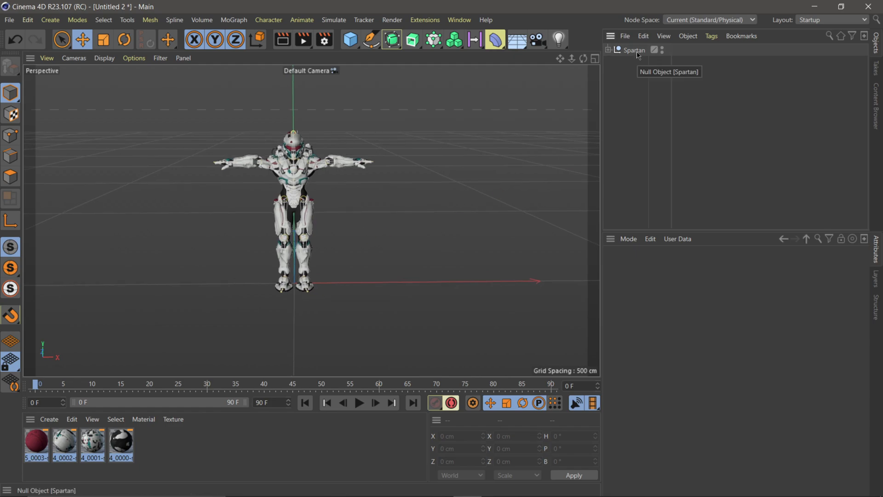
Step: Add a Rigging Tags > Character Definition tag to the Spartan null
left_click(712, 35)
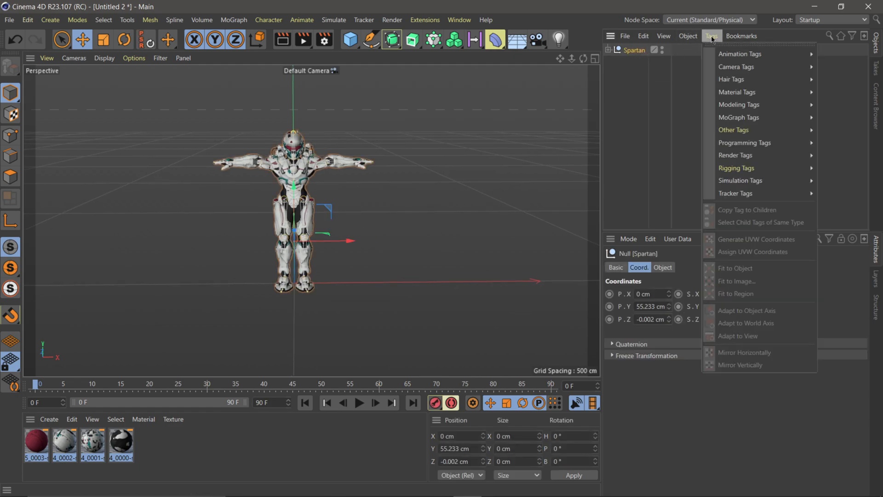
mouse_move(736, 168)
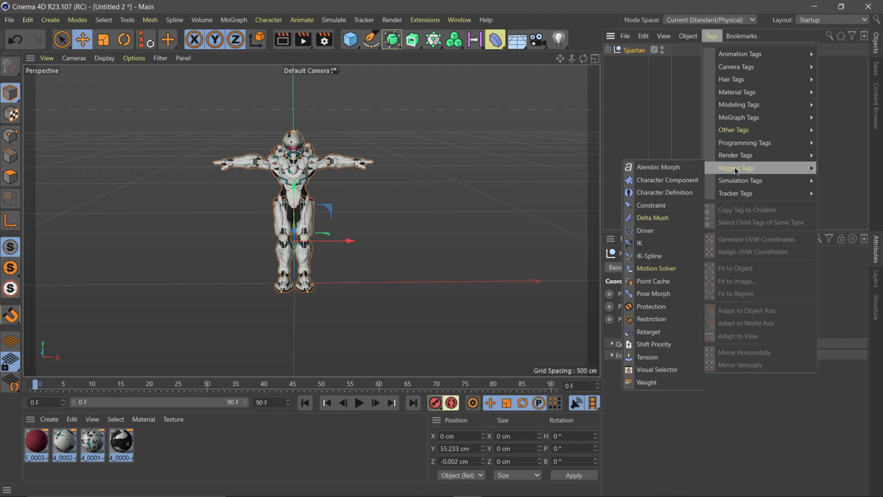
mouse_move(668, 193)
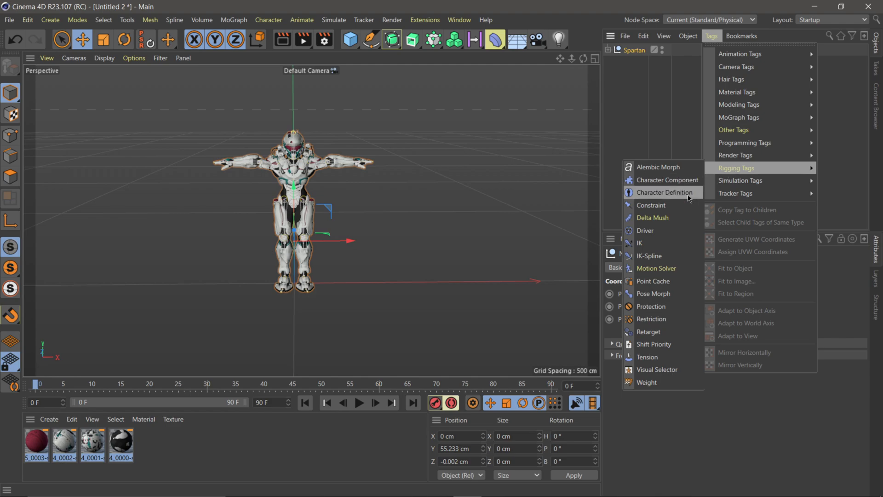
left_click(669, 192)
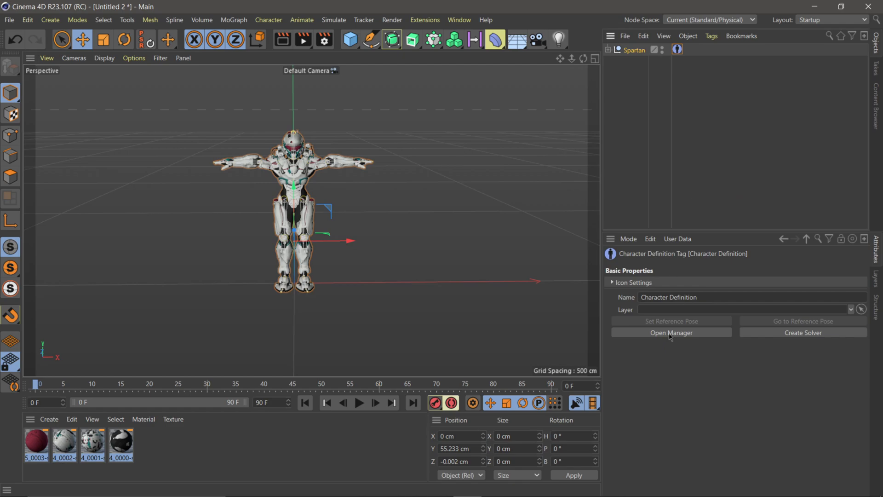
Step: Extract the skeleton in the Character Definition manager and review Torso Hips, Spine, Neck mappings
left_click(670, 332)
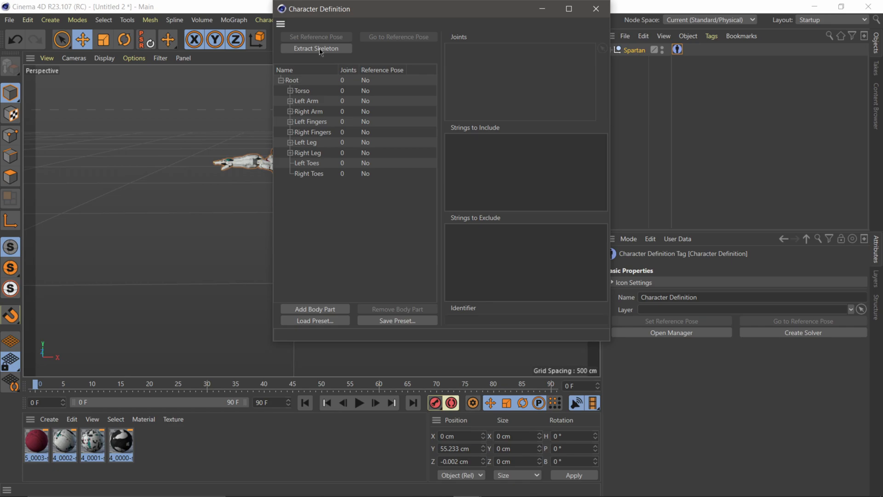
left_click(315, 48)
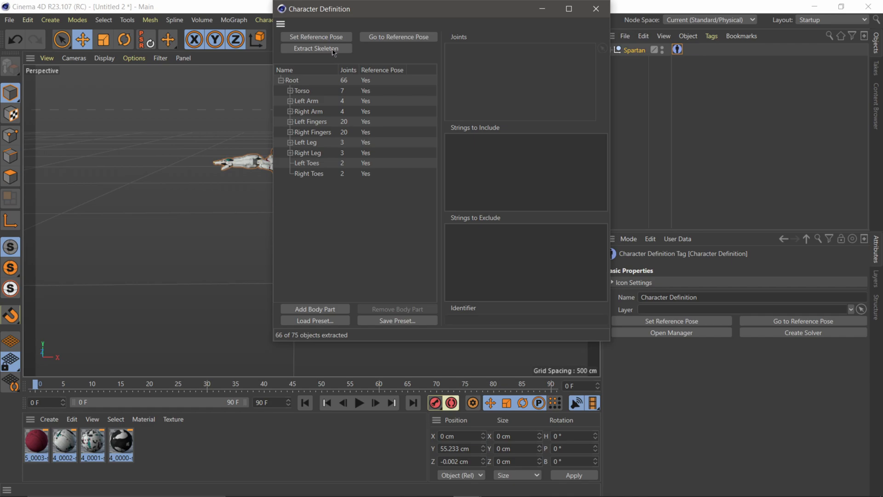
mouse_move(287, 99)
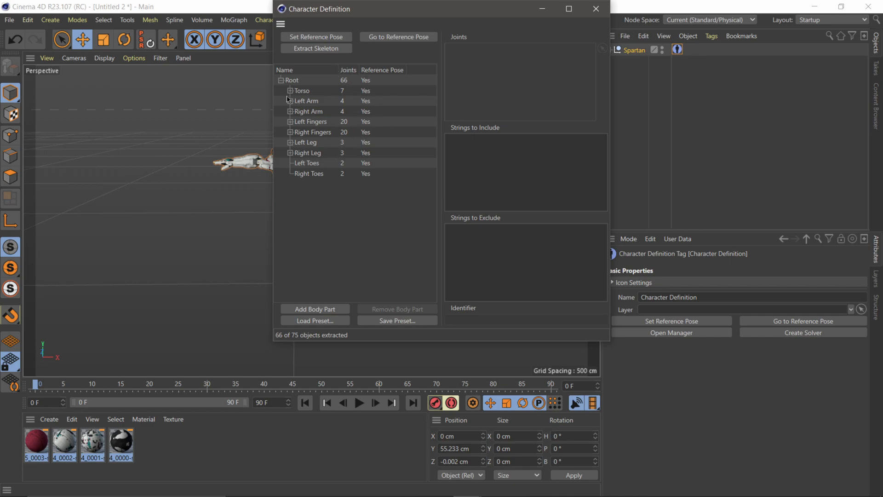
left_click(289, 90)
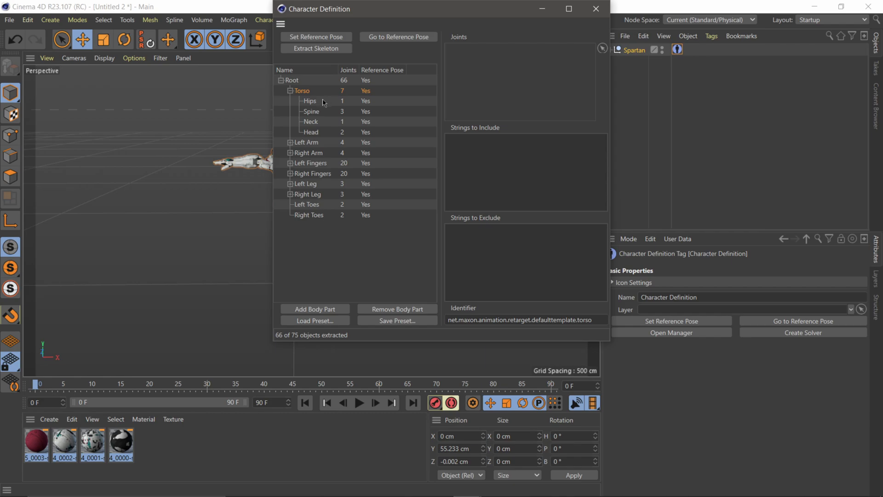
left_click(309, 101)
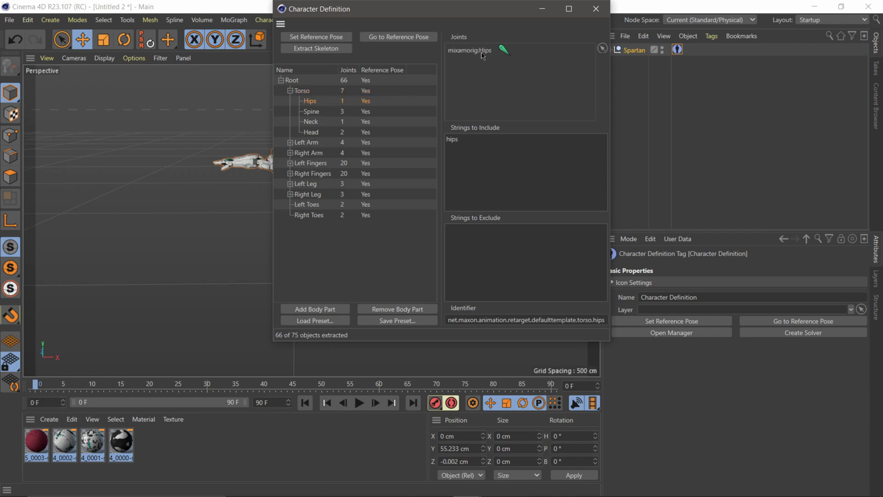
left_click(311, 111)
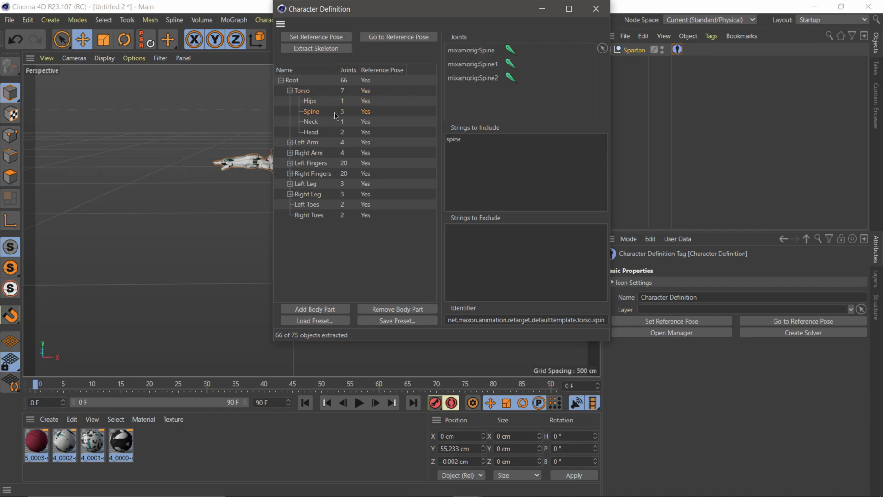
left_click(310, 121)
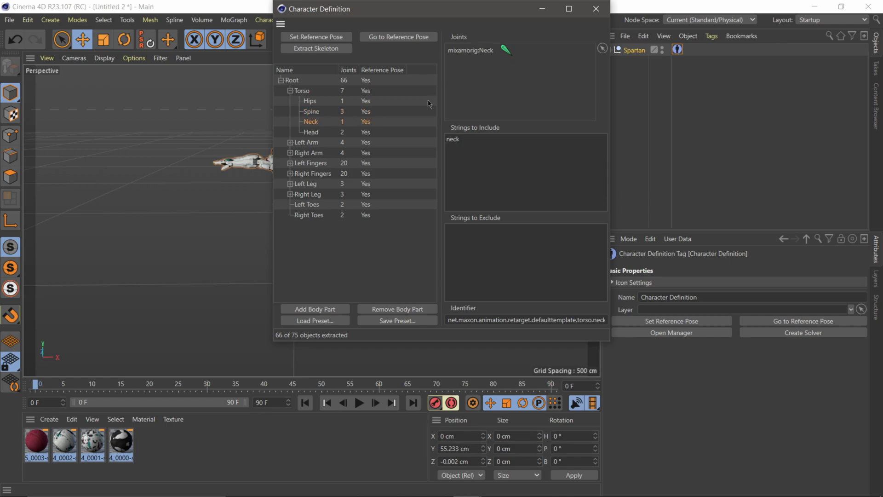
Step: Review Right Arm Clavicle and Bicep mappings, collapse the parts, and close the manager
left_click(289, 152)
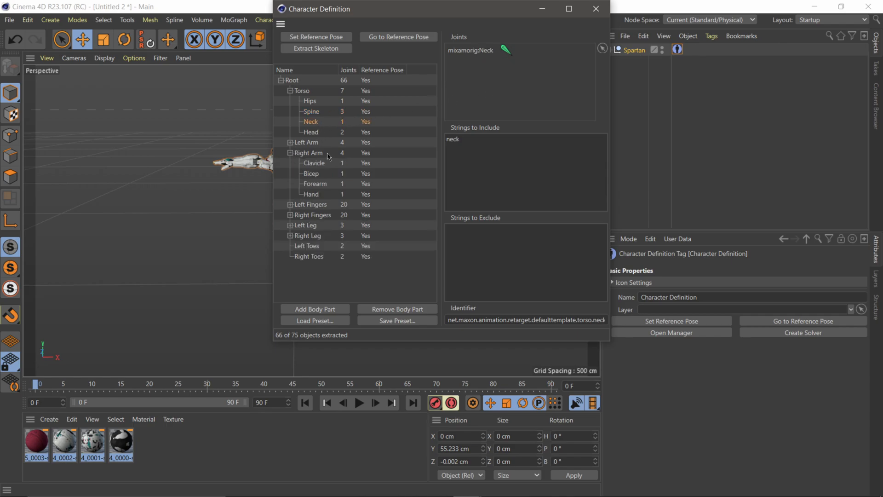
left_click(315, 163)
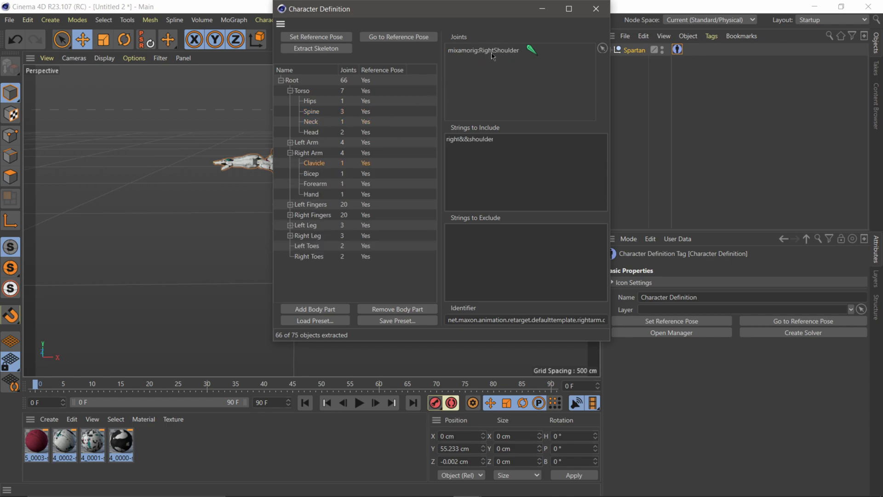
left_click(310, 173)
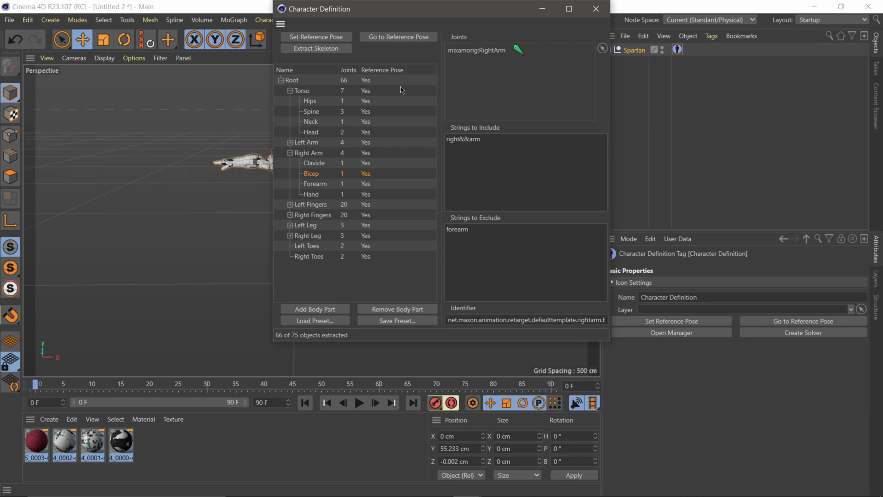
left_click(290, 152)
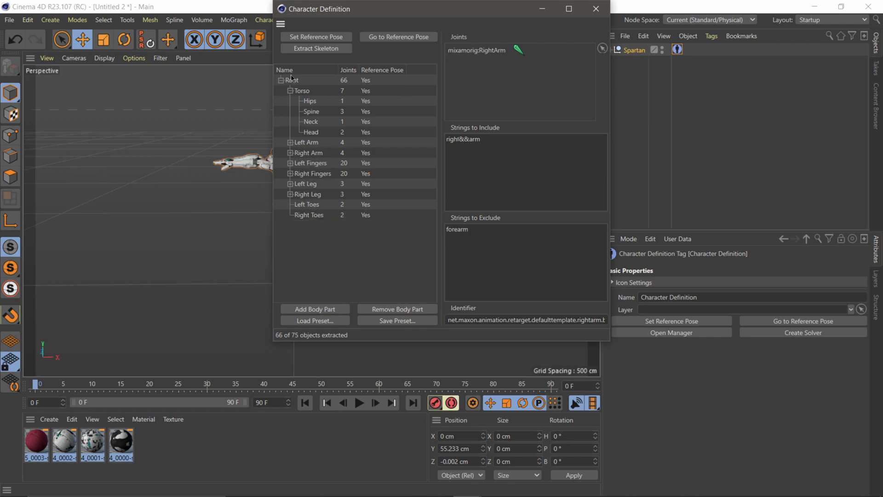
left_click(289, 91)
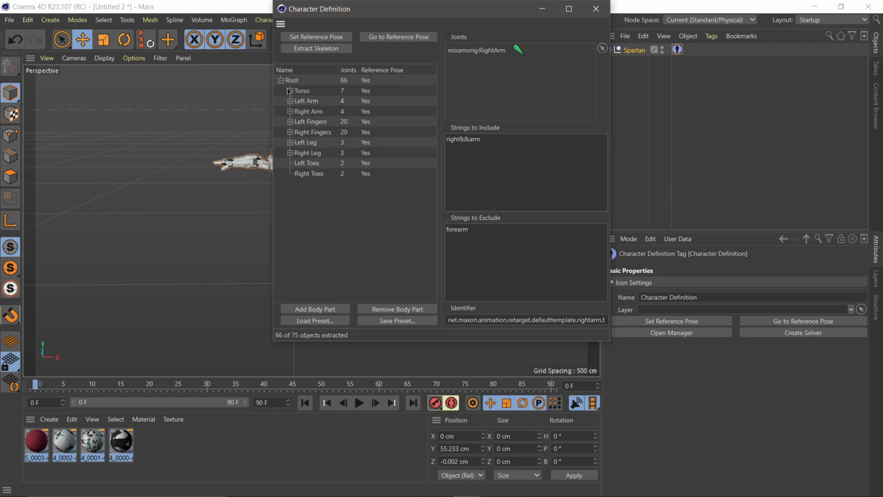
left_click(596, 8)
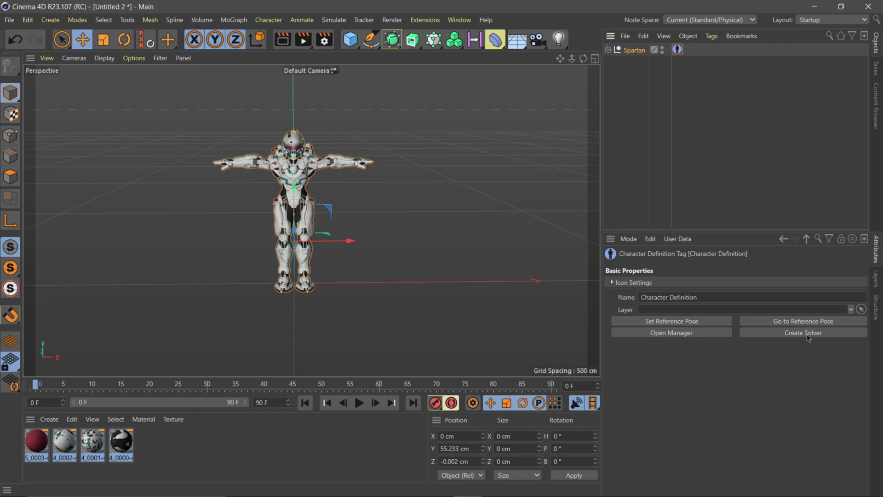
Step: Add a Motion Solver to the Spartan, load Fireball mocap, and select its Character Definition
left_click(802, 332)
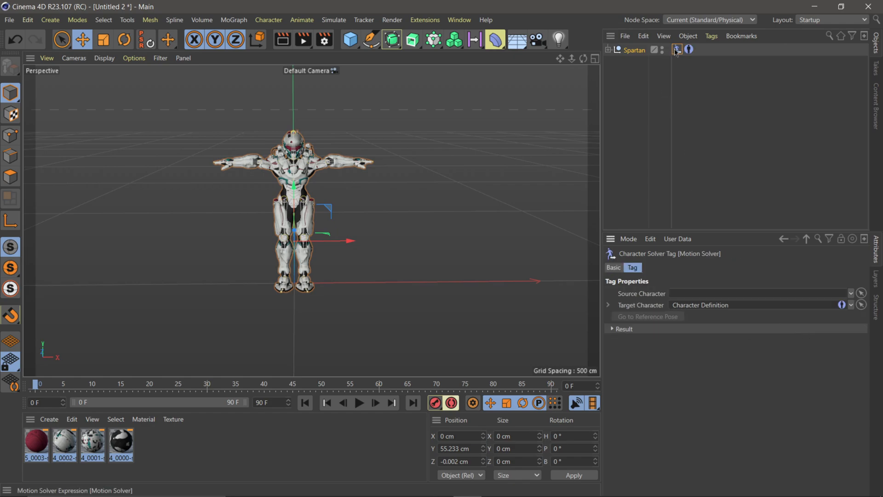
mouse_move(676, 50)
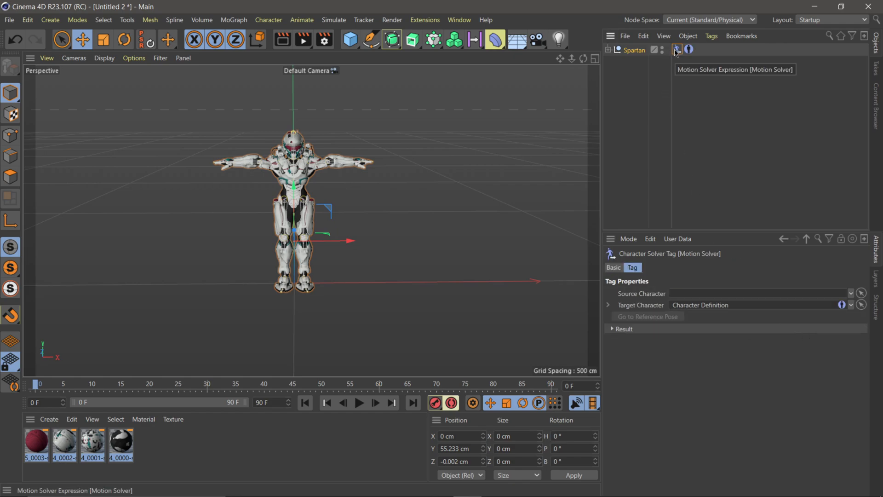
mouse_move(606, 98)
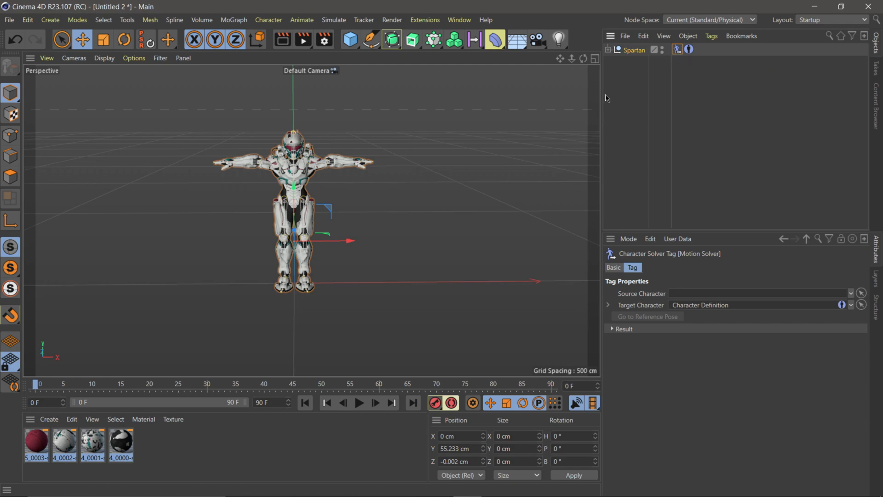
mouse_move(869, 143)
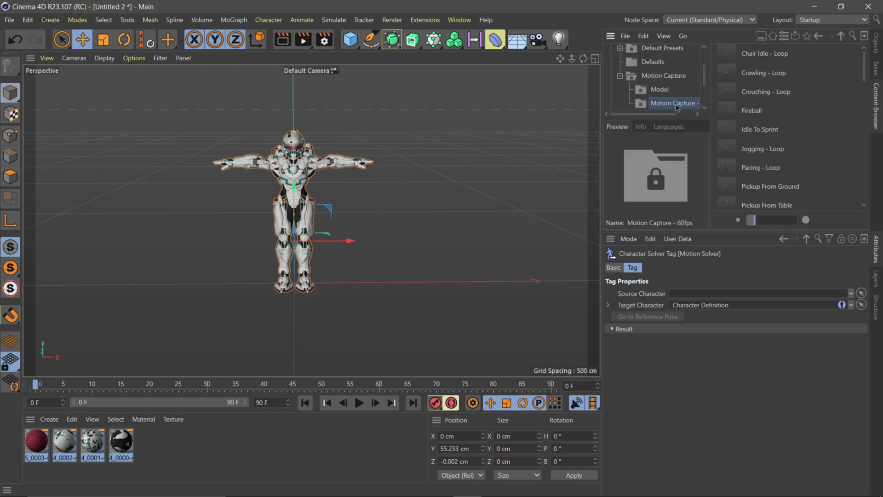
left_click(753, 110)
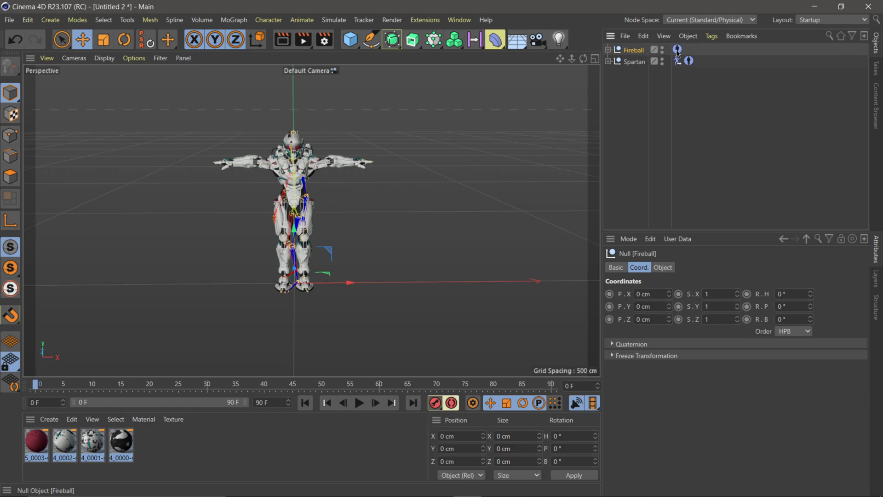
left_click(677, 49)
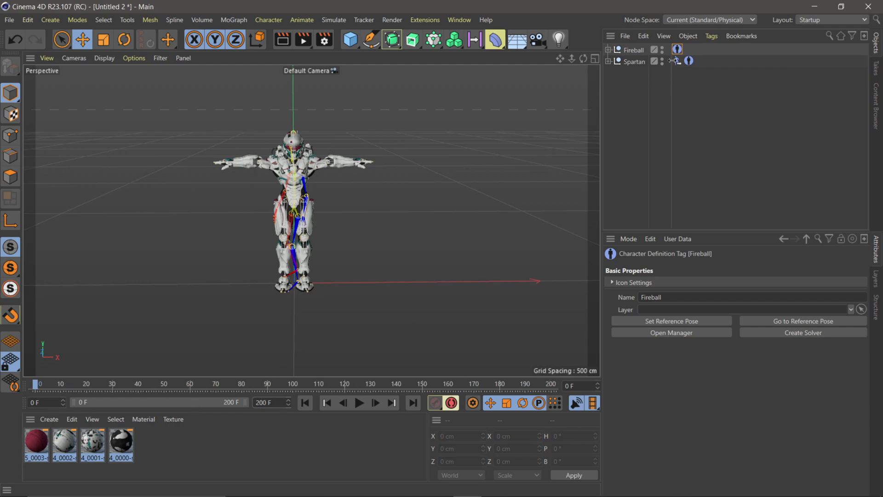
Step: Set Fireball as Motion Solver source, hide the Fireball null, select mixamorig:Hips, and play
left_click(678, 61)
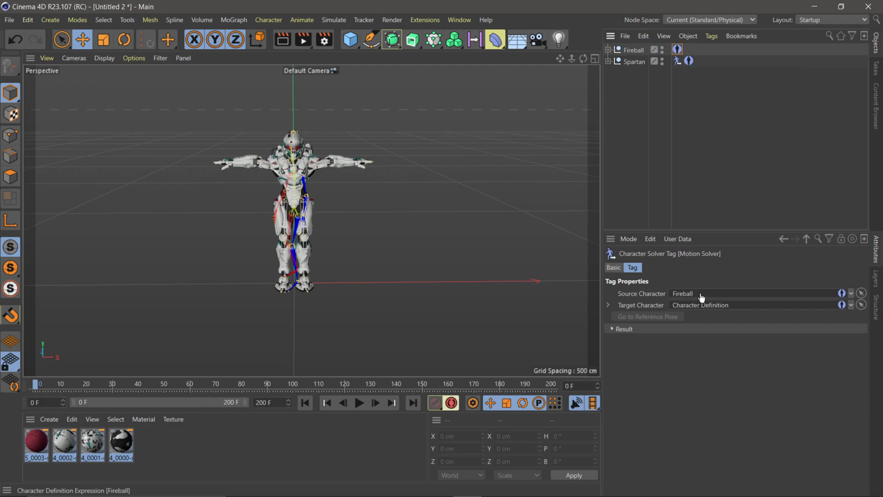
left_click(647, 316)
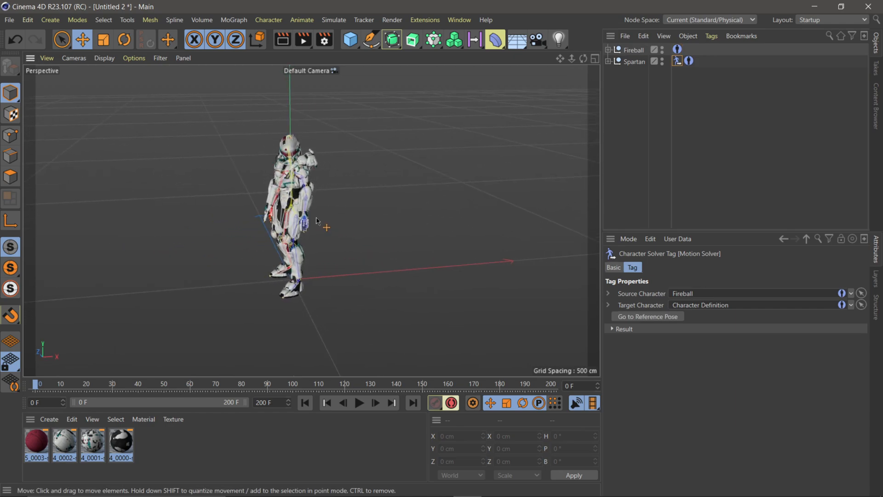
mouse_move(664, 58)
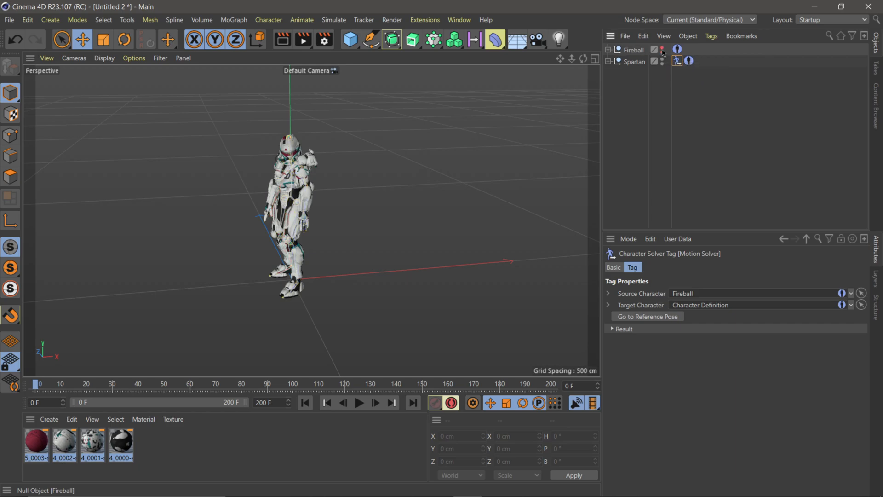
left_click(610, 61)
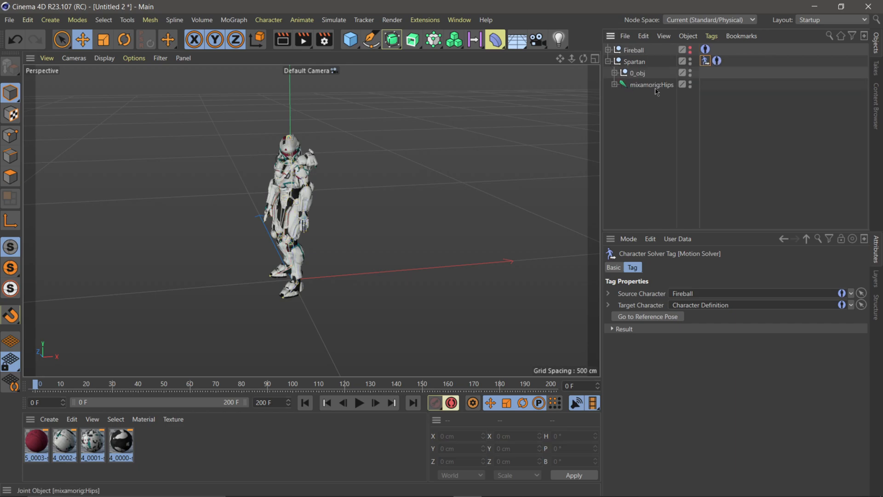
left_click(652, 84)
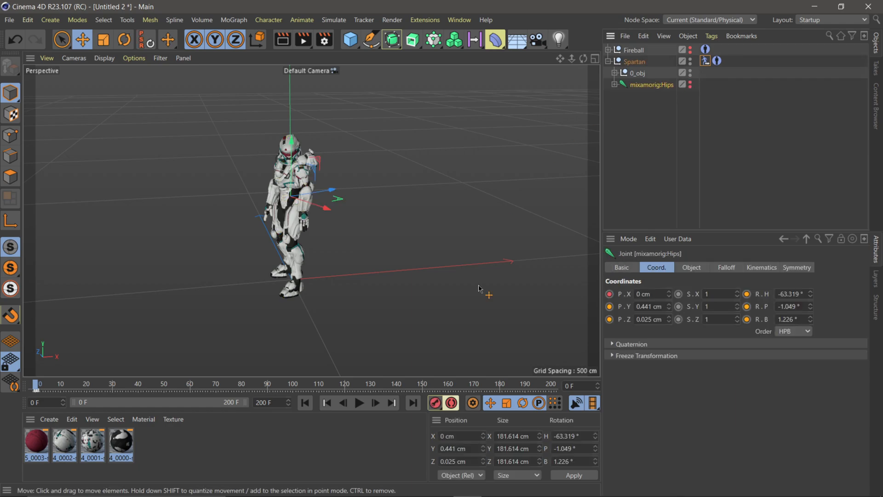
left_click(360, 402)
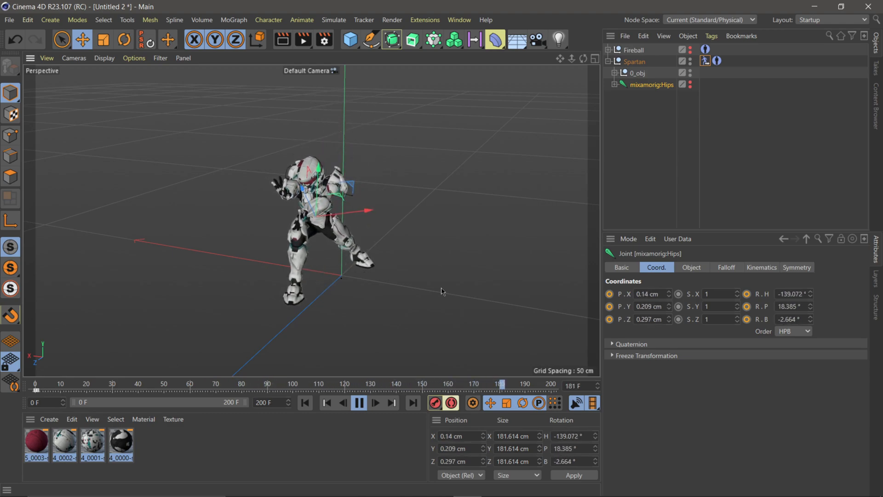
Step: Stop playback, expand 0_obj, select the helmet mesh's Weight tag, and display its weights
left_click(359, 402)
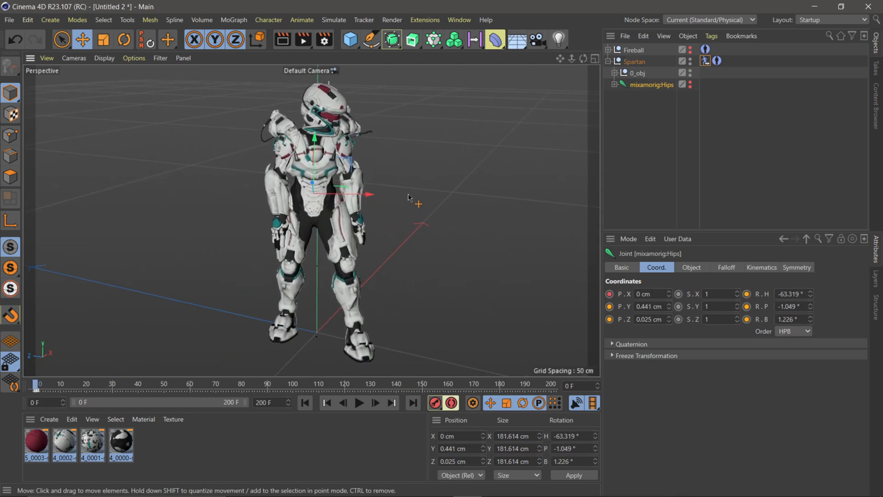
left_click(637, 73)
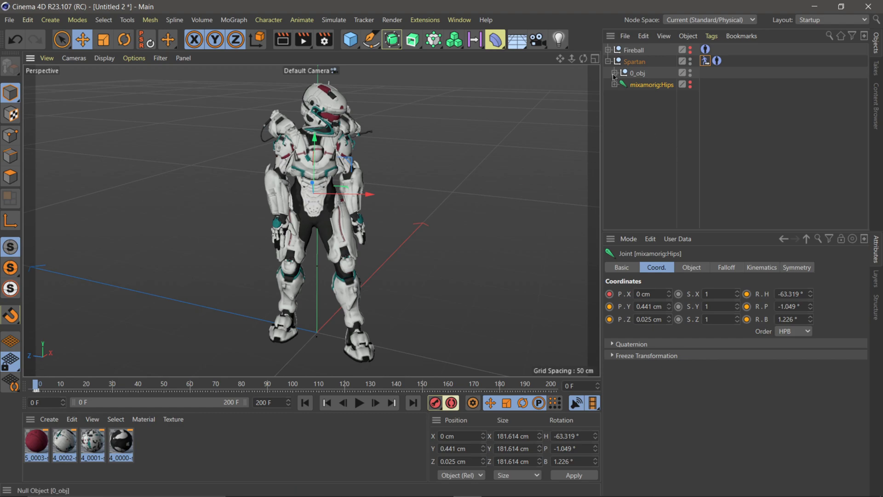
left_click(615, 72)
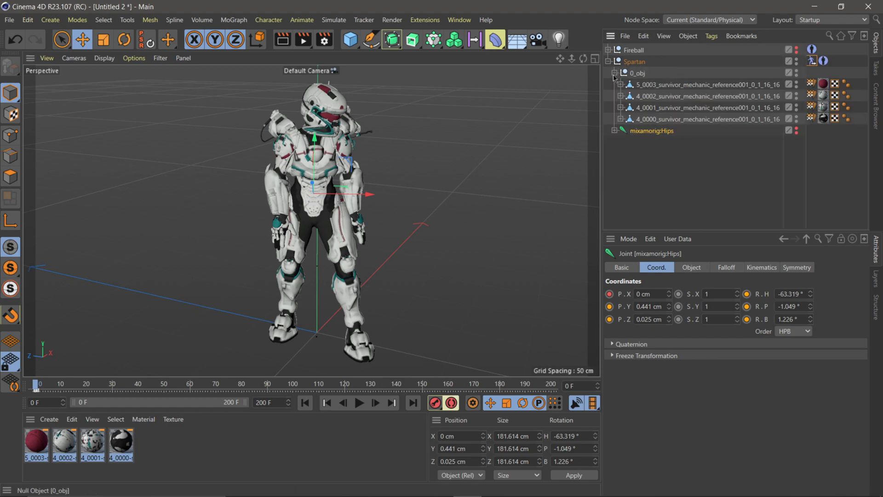
left_click(700, 83)
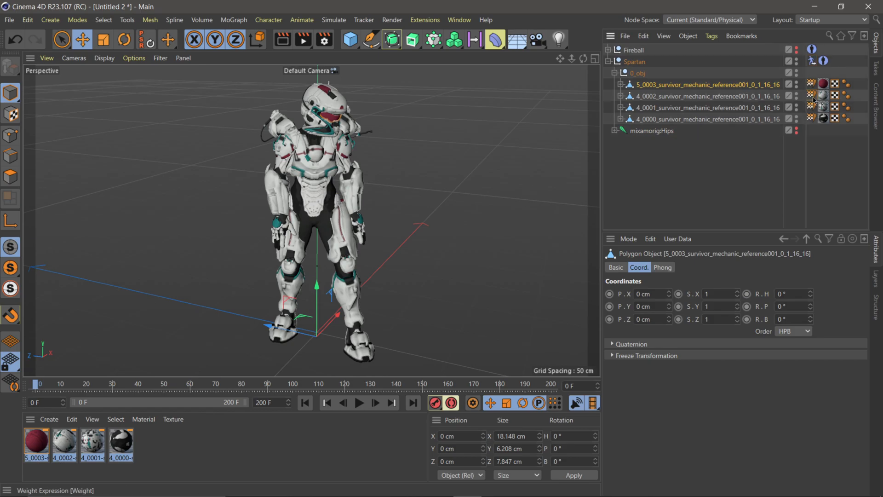
left_click(167, 40)
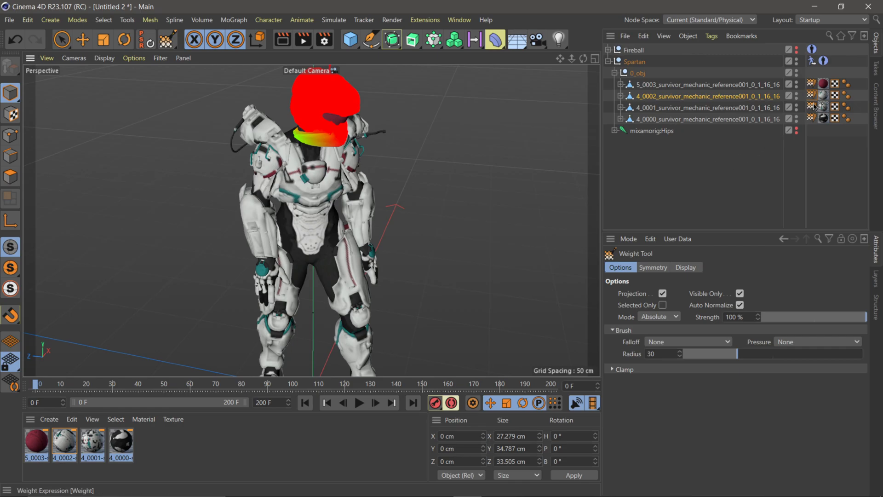
mouse_move(813, 97)
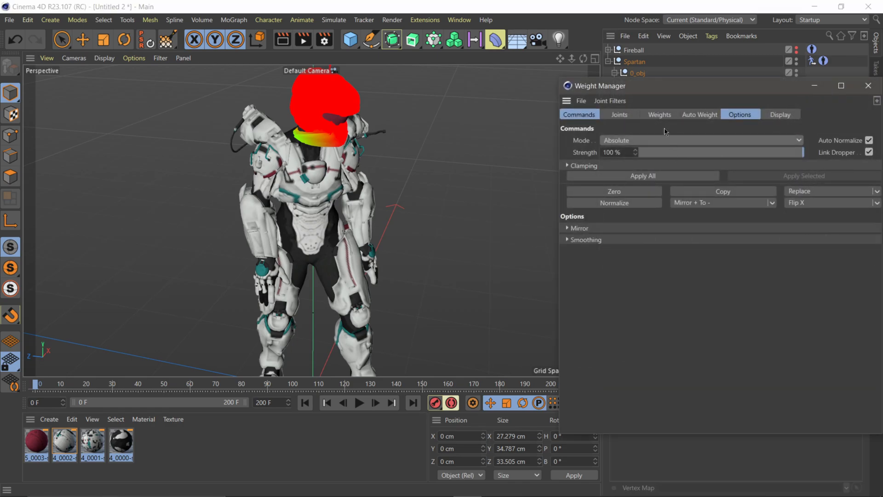
Step: List the helmet's joints (Spine2, Neck, Head, RightShoulder) and show Spine2's weights on the helmet
left_click(620, 114)
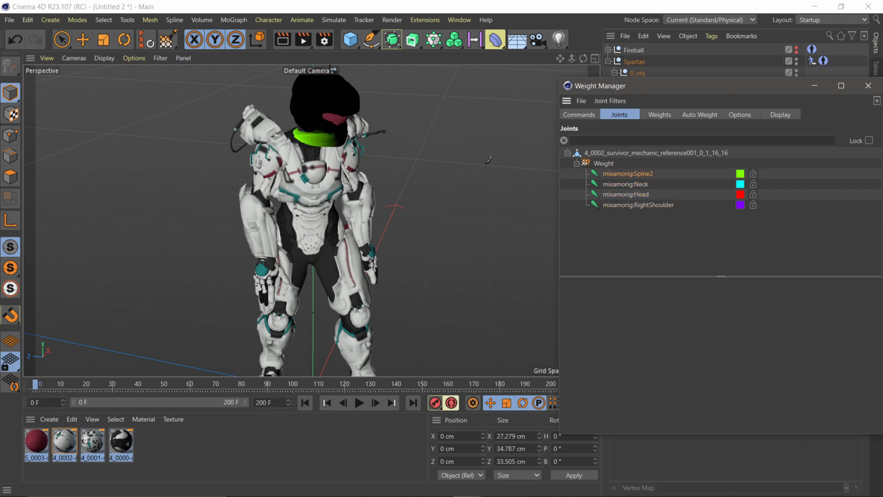
mouse_move(693, 92)
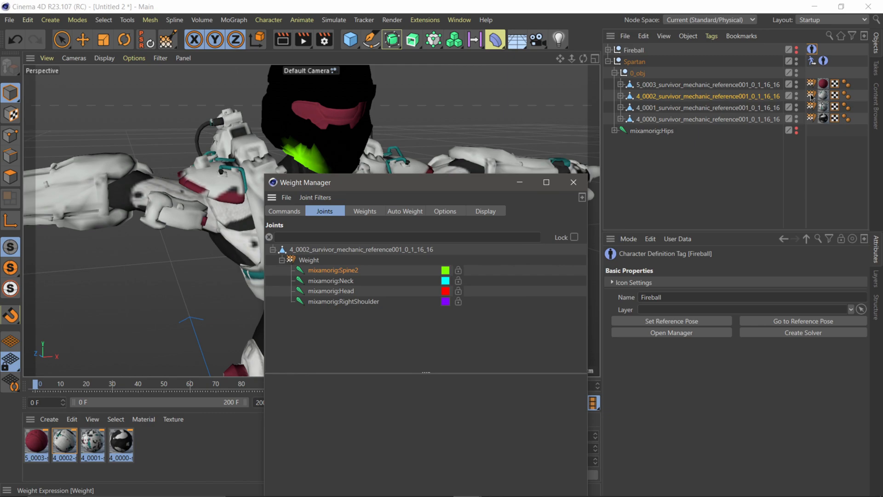
mouse_move(810, 97)
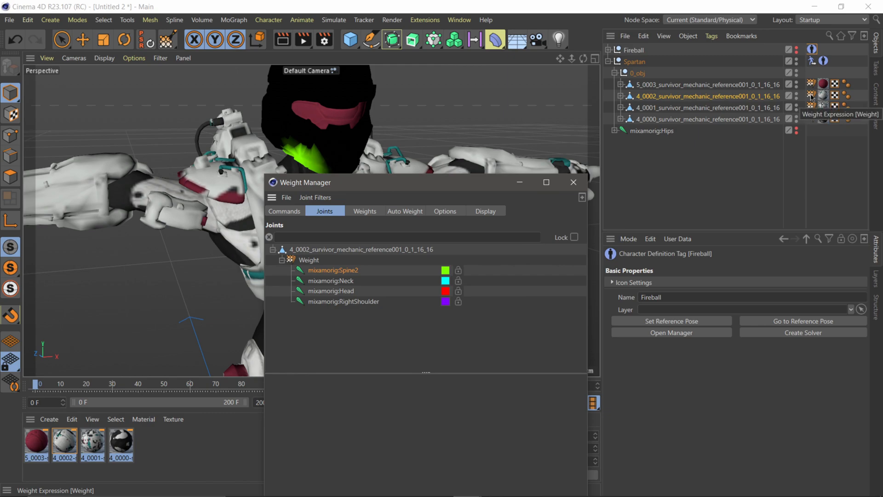
left_click(813, 96)
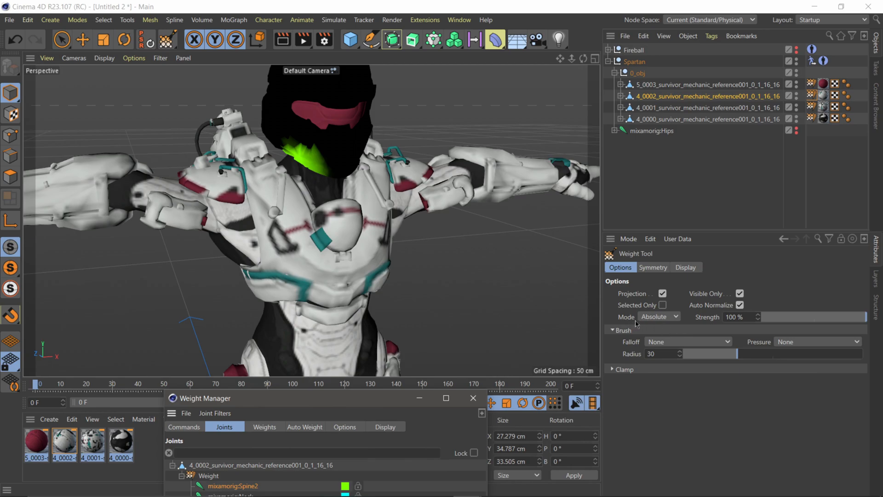
Step: Subtract Spine2 weight from the helmet's neck area in Subtract mode, with Visible Only unchecked
left_click(659, 316)
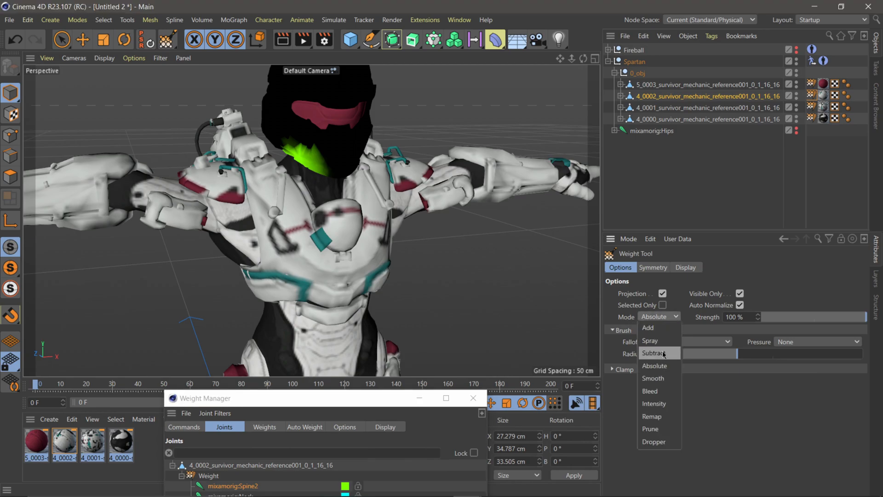
left_click(655, 353)
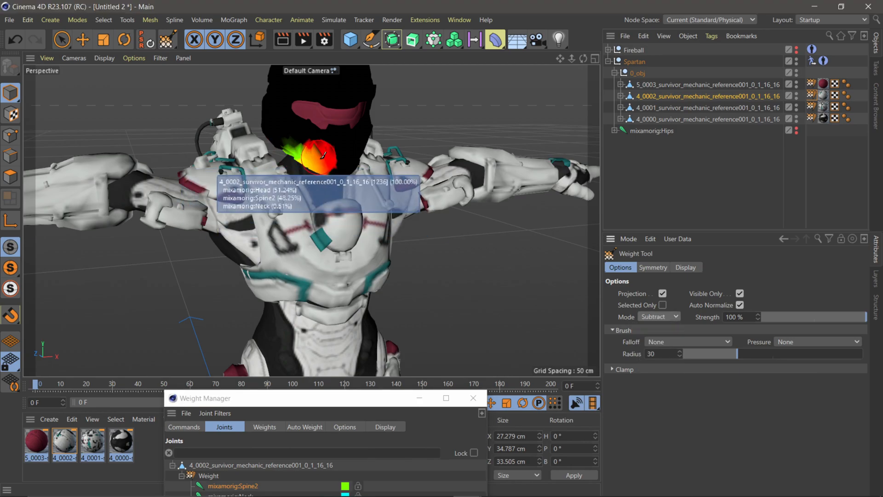
left_click(308, 165)
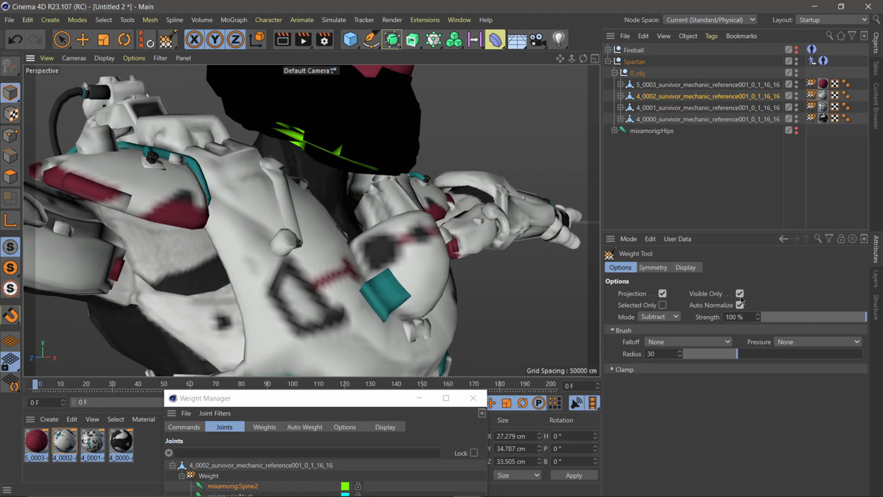
left_click(739, 293)
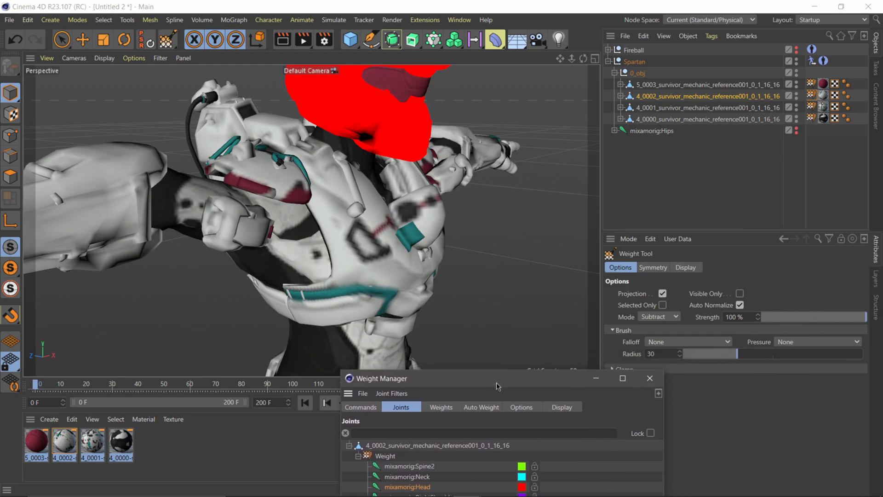
Step: Set the Weight Tool mode back to Add
left_click(658, 316)
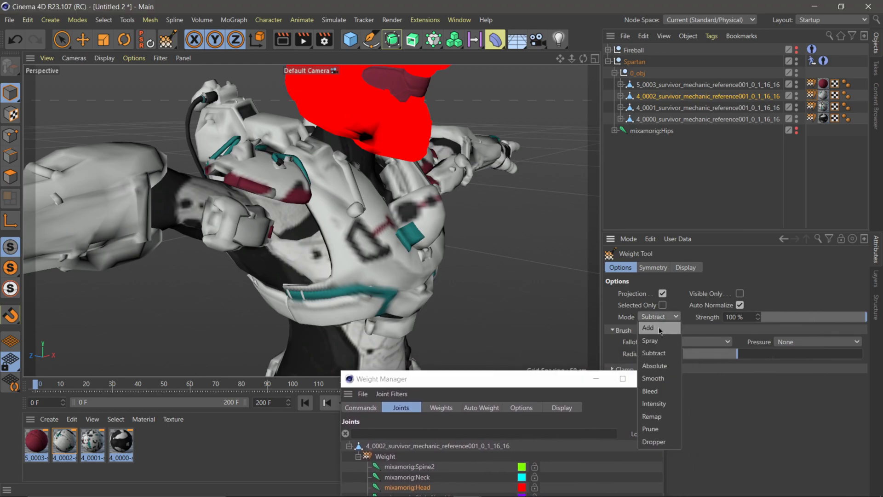
left_click(648, 328)
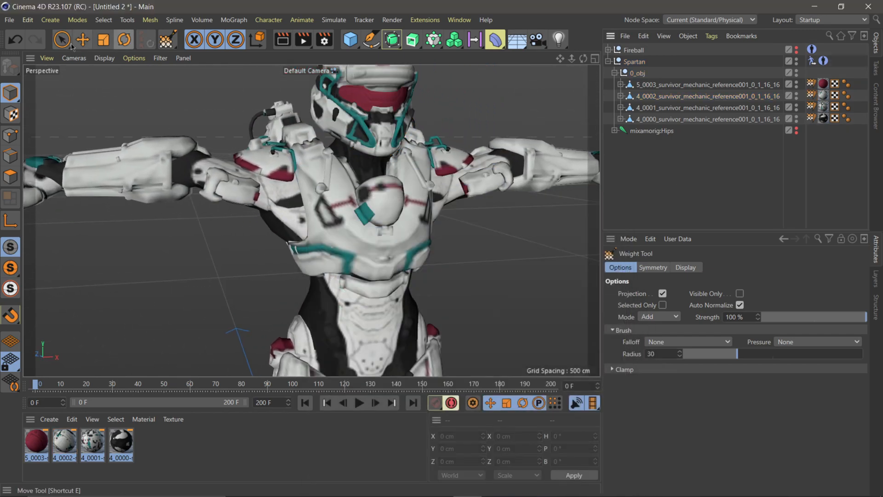
Step: Play the Fireball animation, checking the helmet follows the head, then stop near frame 171
left_click(359, 402)
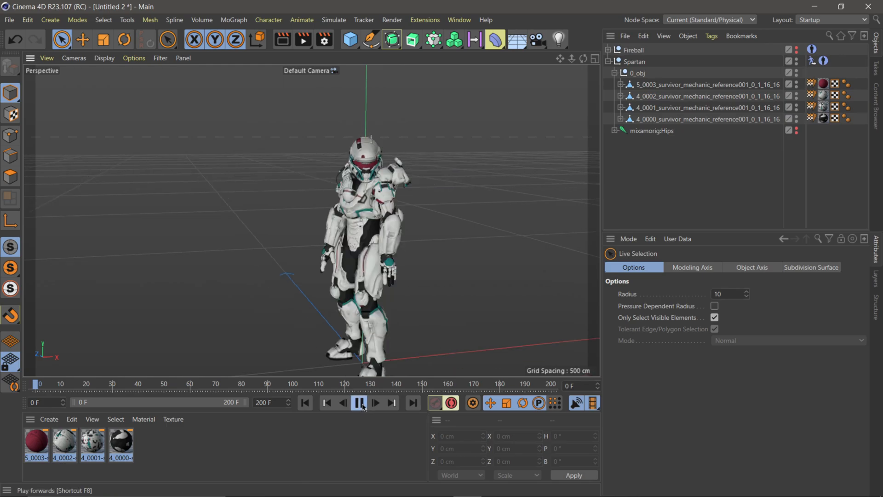
left_click(376, 402)
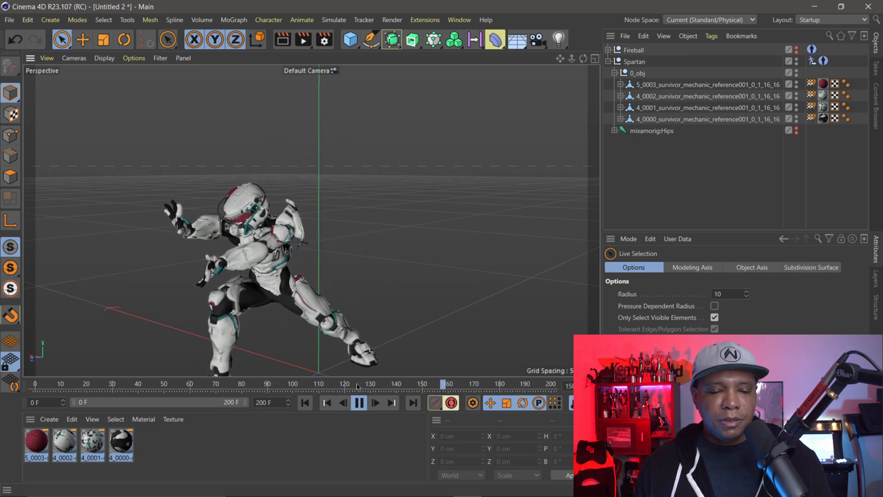
left_click(359, 402)
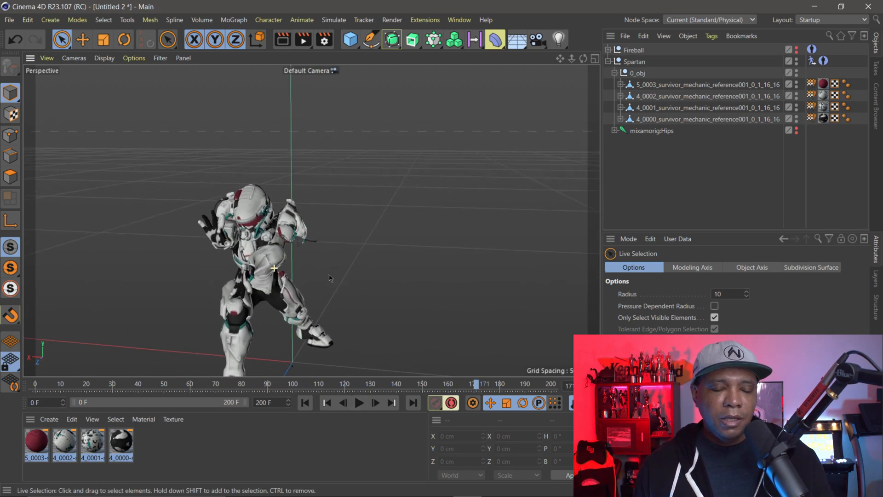